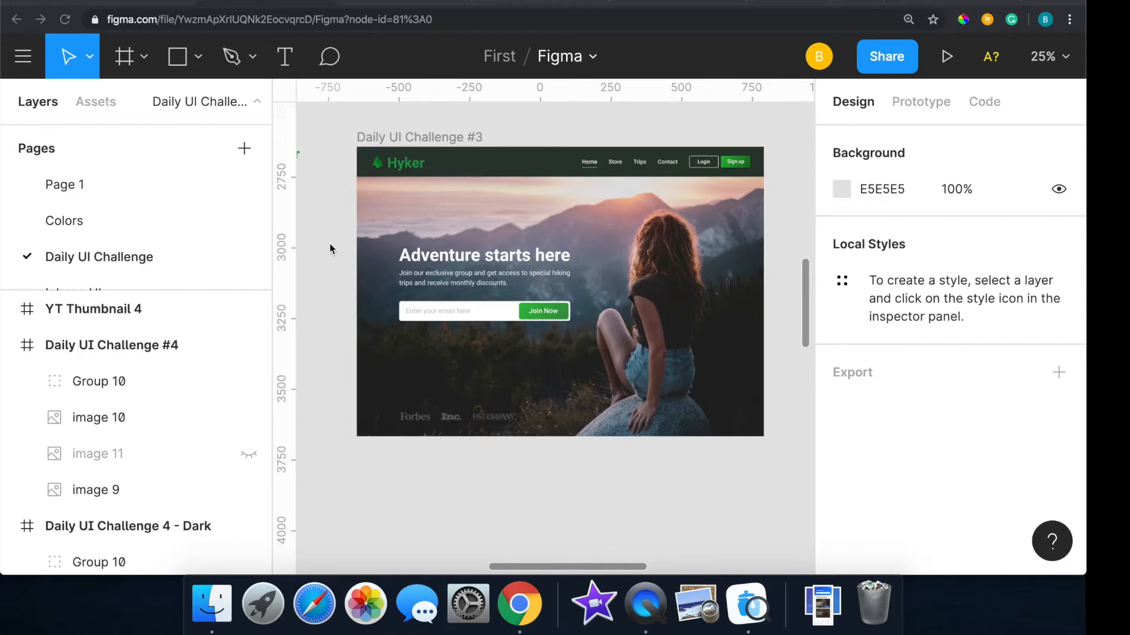
pyautogui.moveTo(430, 236)
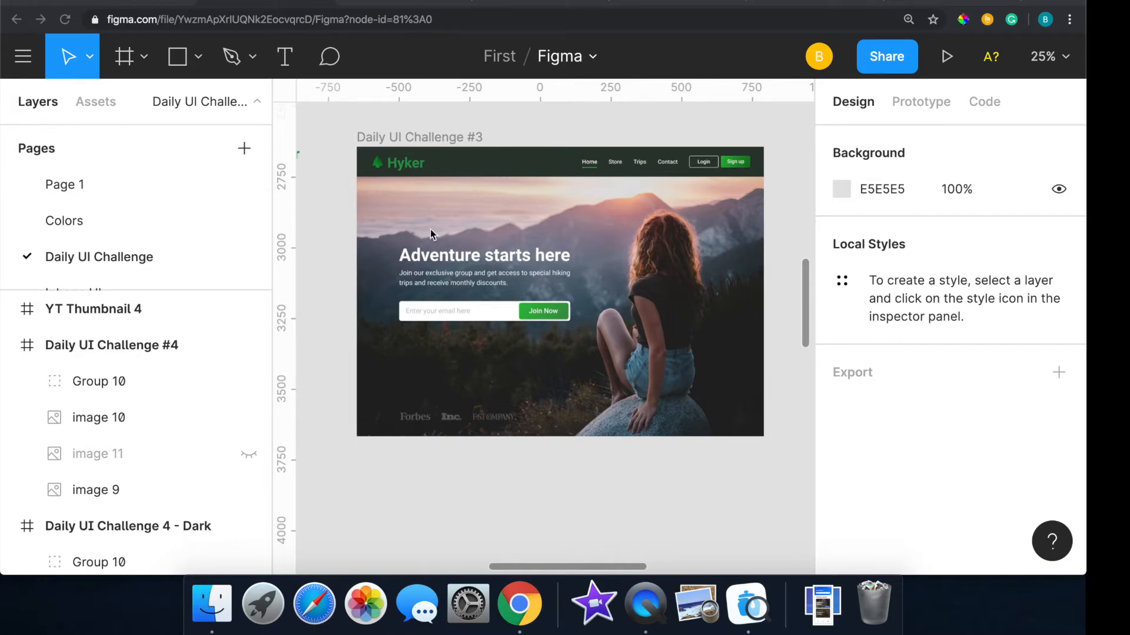
pyautogui.moveTo(670, 314)
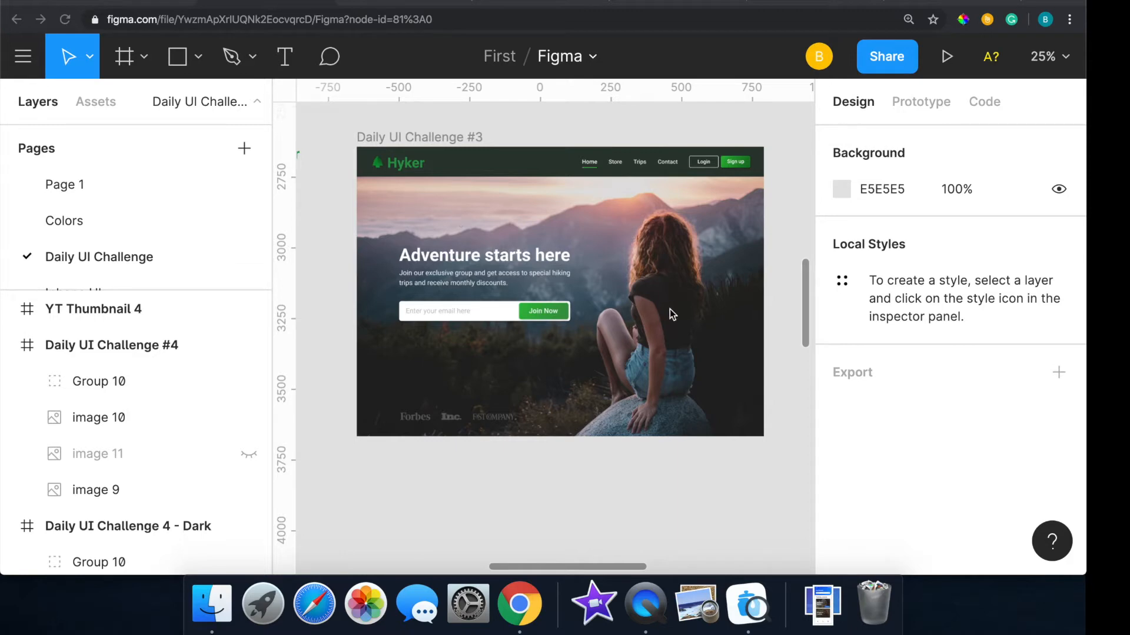
pyautogui.moveTo(738, 295)
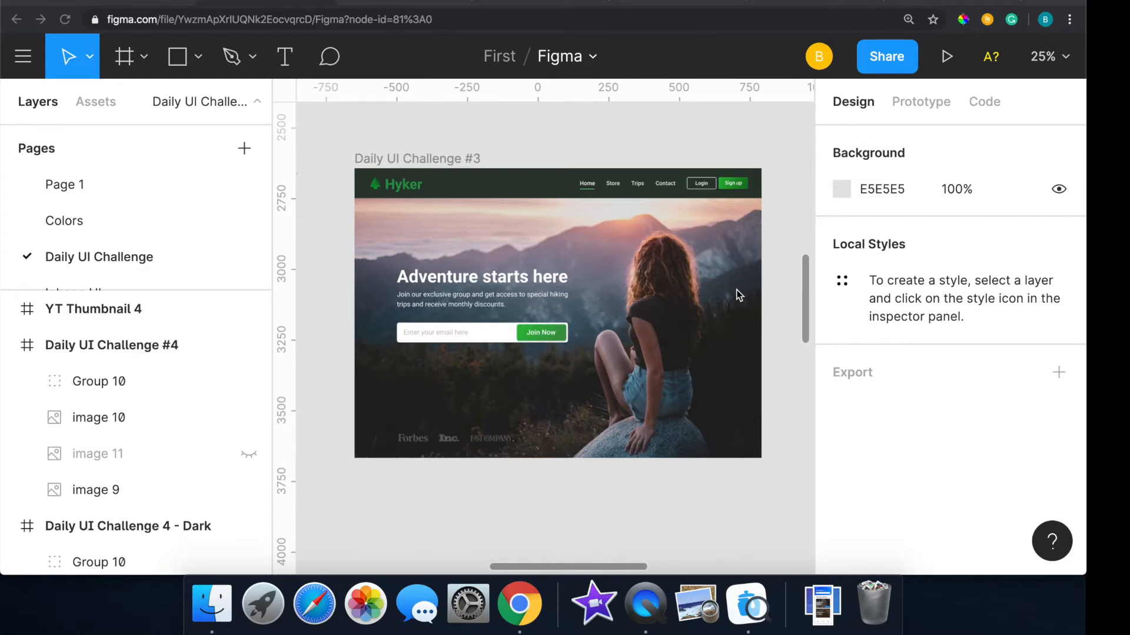
pyautogui.moveTo(511, 189)
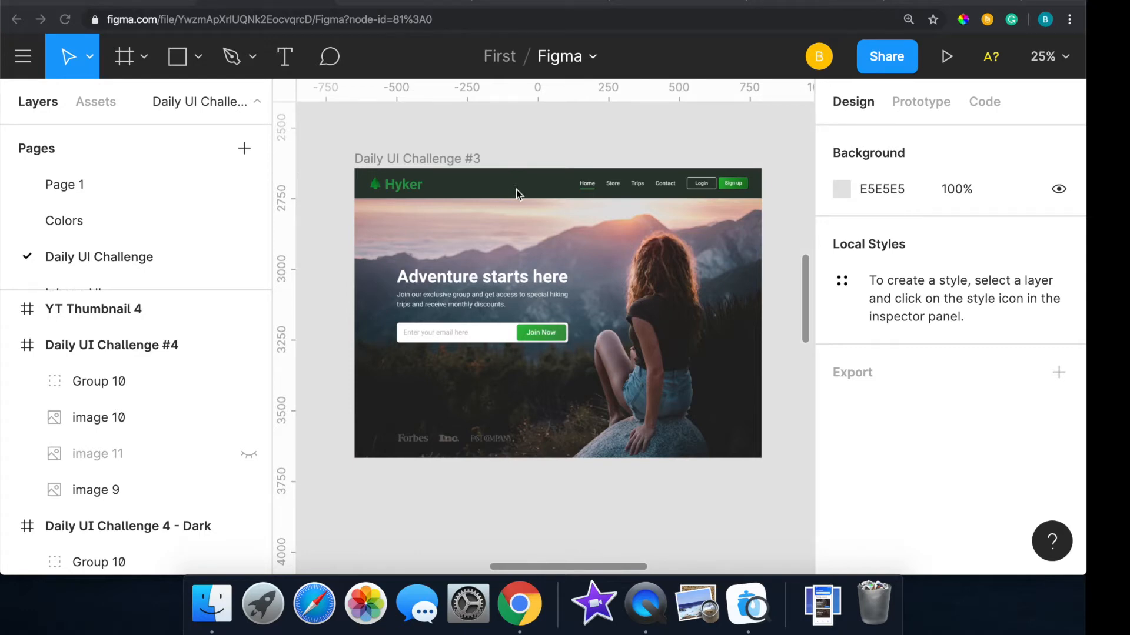
pyautogui.moveTo(508, 263)
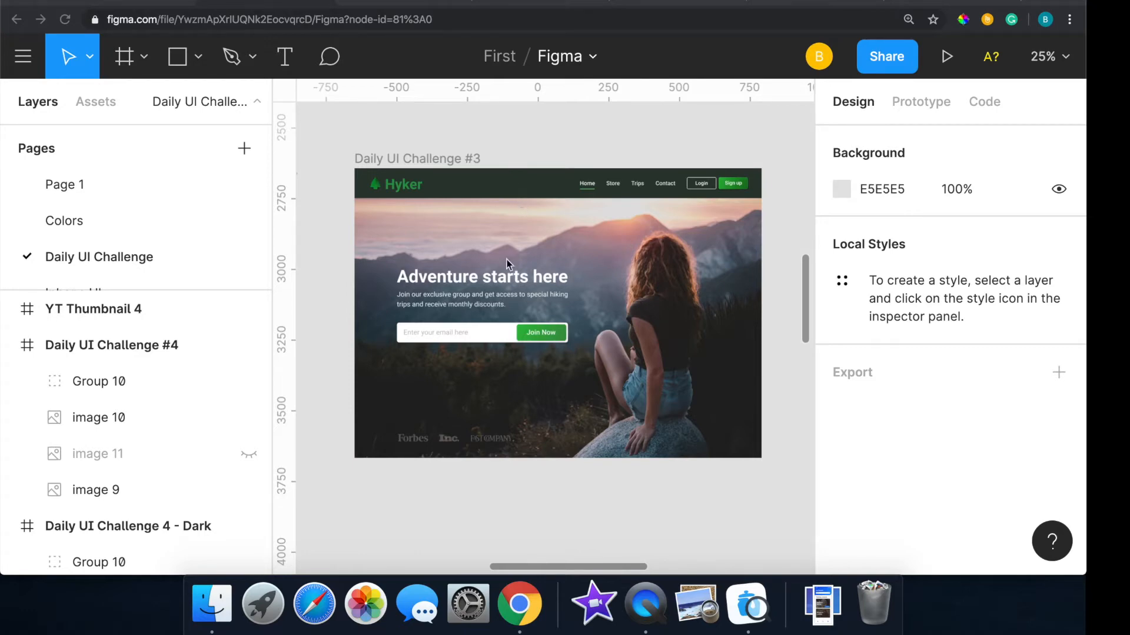
pyautogui.moveTo(493, 311)
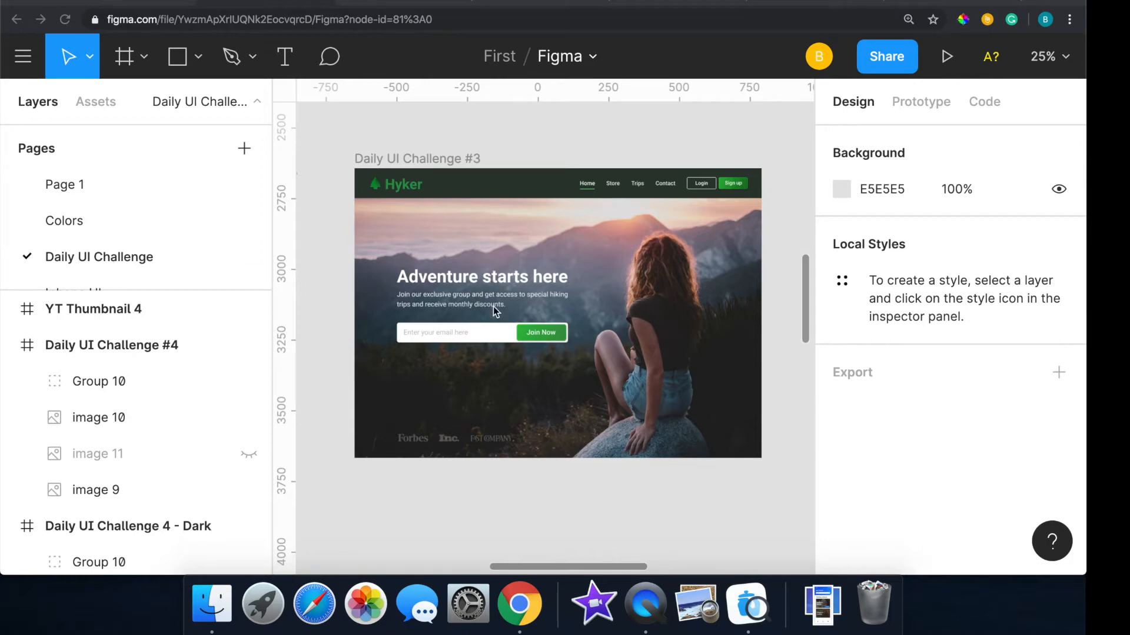
pyautogui.moveTo(548, 243)
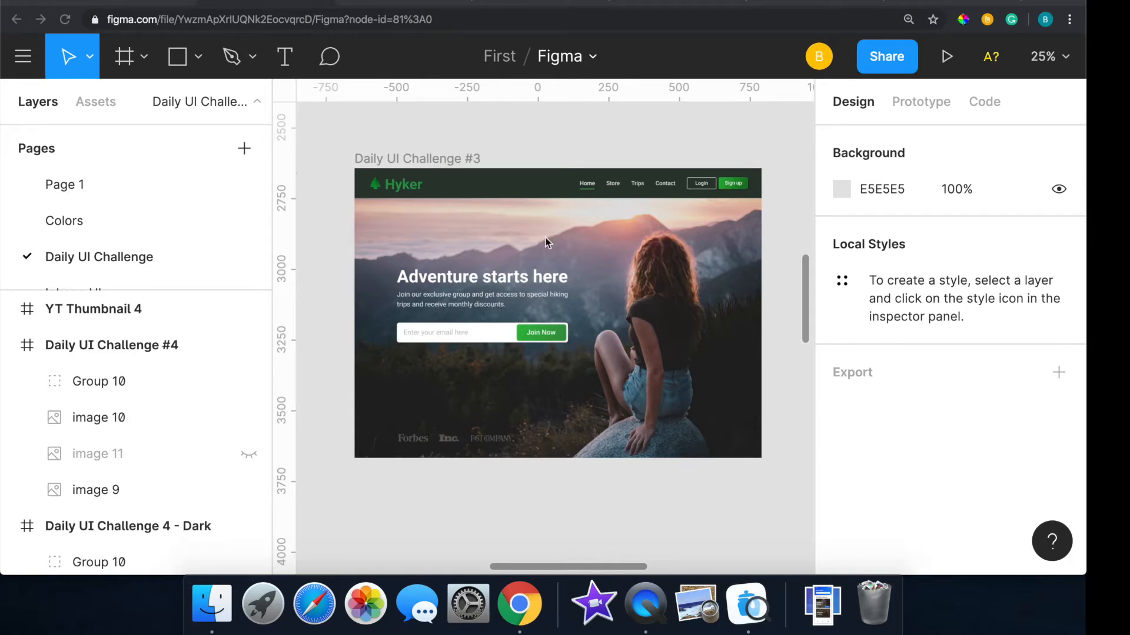
pyautogui.moveTo(548, 253)
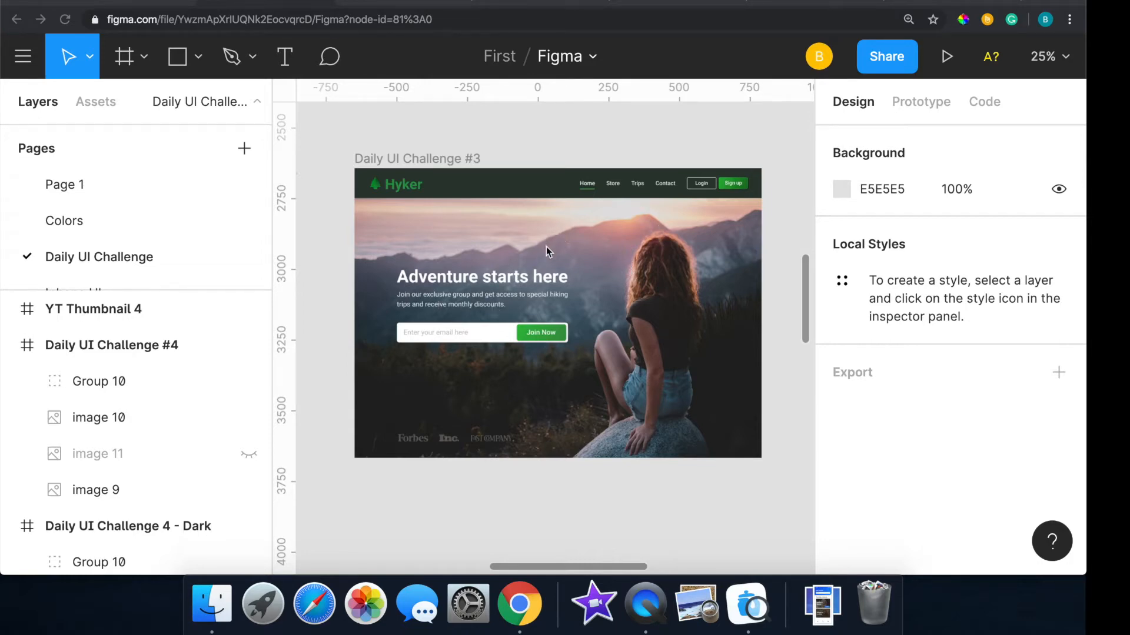
pyautogui.moveTo(423, 163)
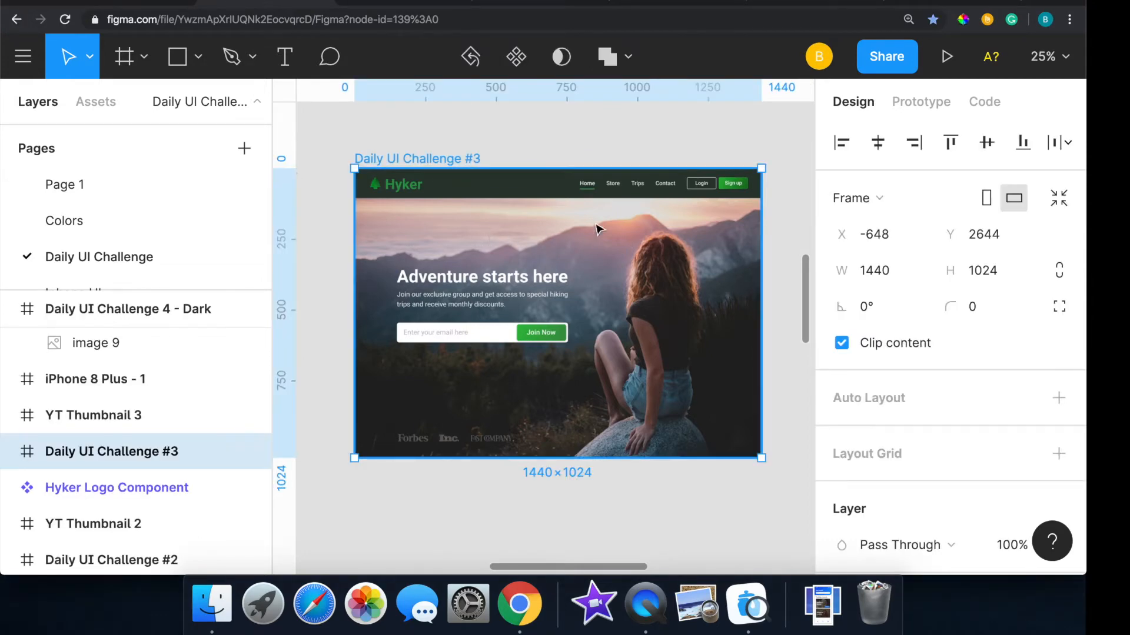
pyautogui.click(112, 451)
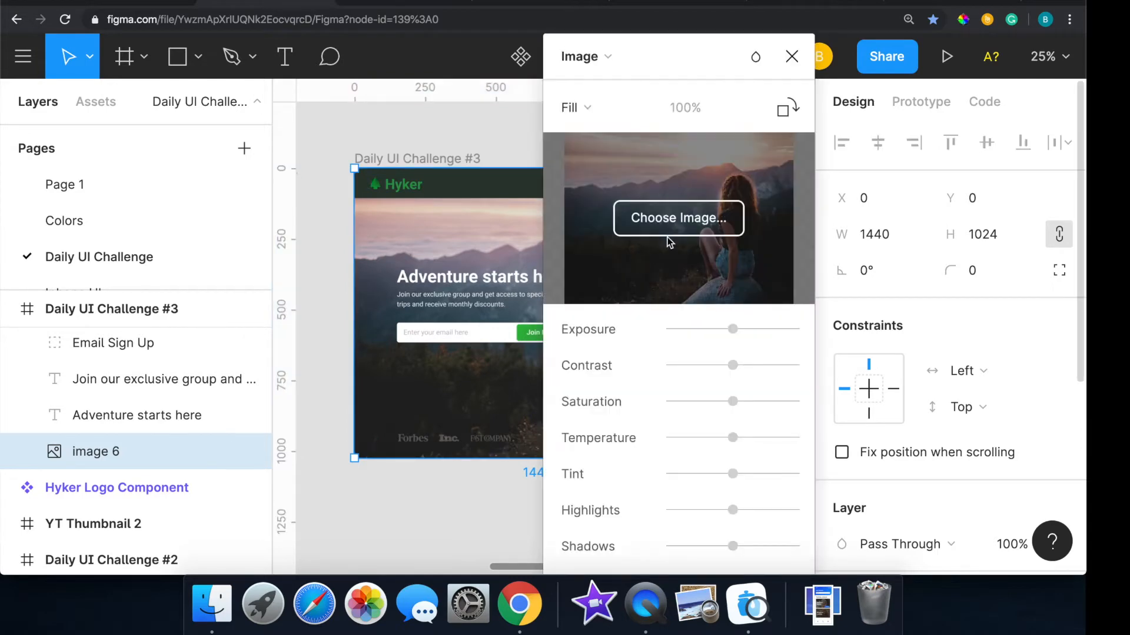
pyautogui.moveTo(786, 248)
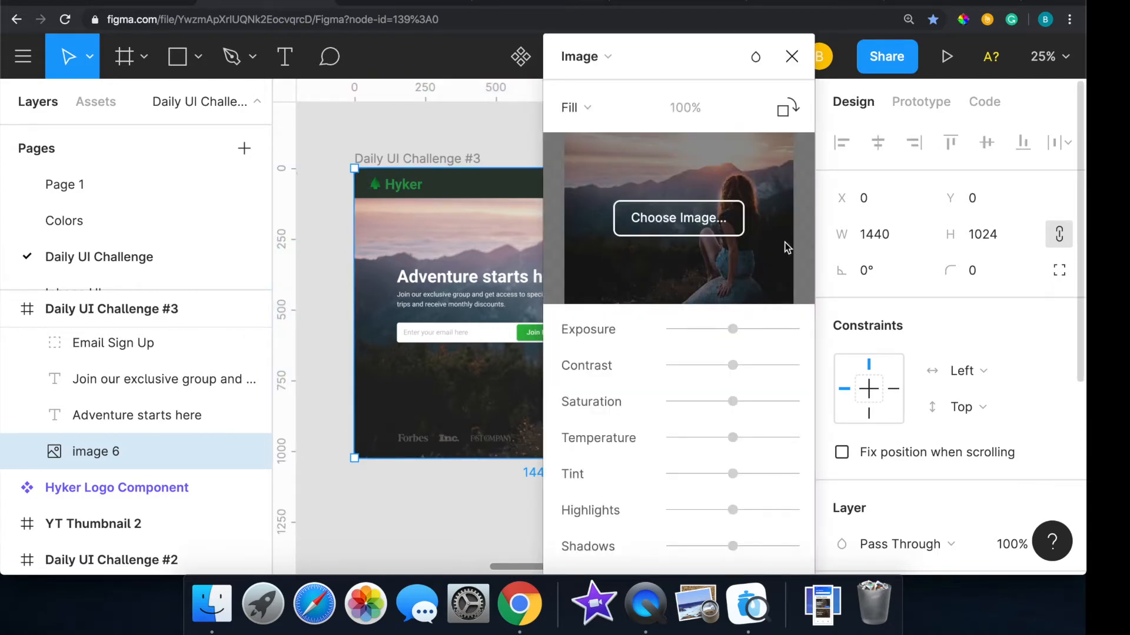
pyautogui.moveTo(731, 329); pyautogui.dragTo(732, 330)
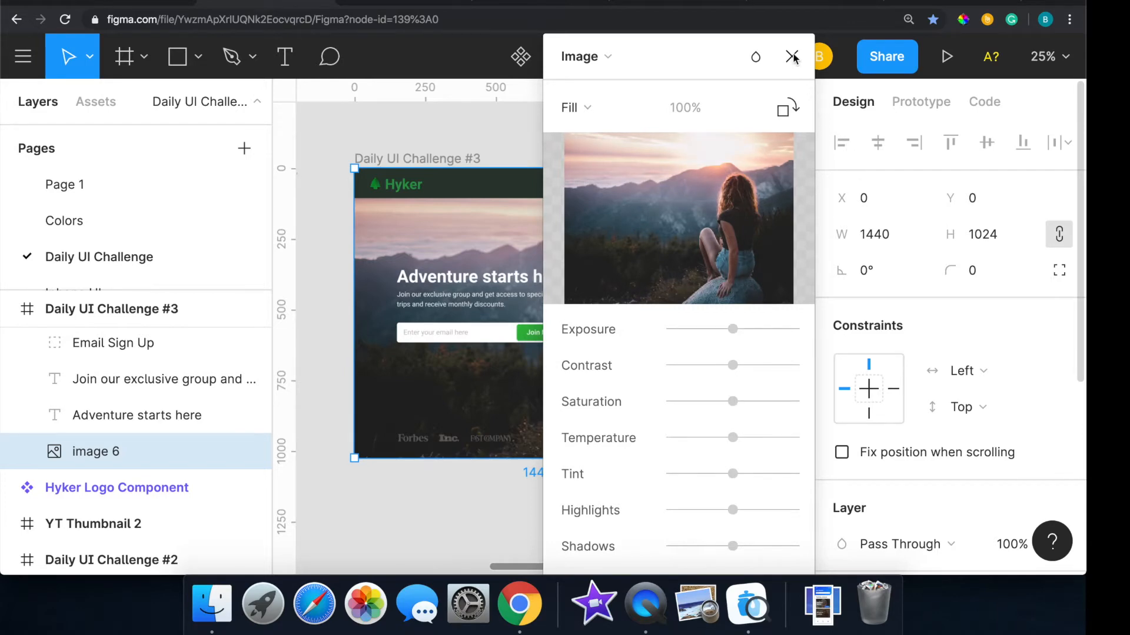
pyautogui.click(793, 56)
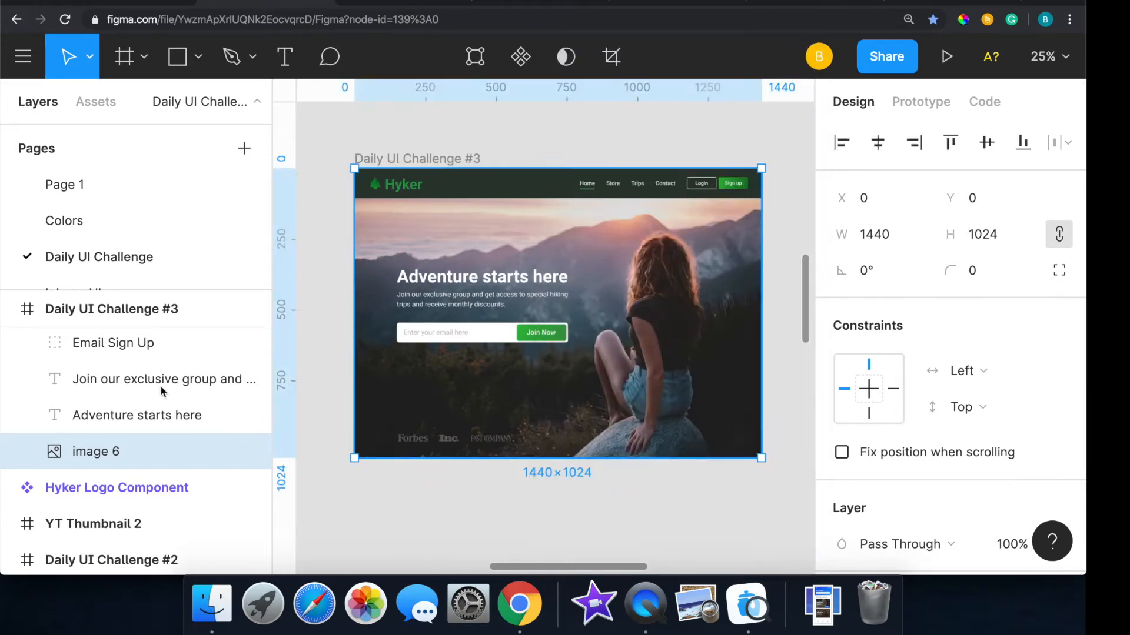
pyautogui.click(10, 309)
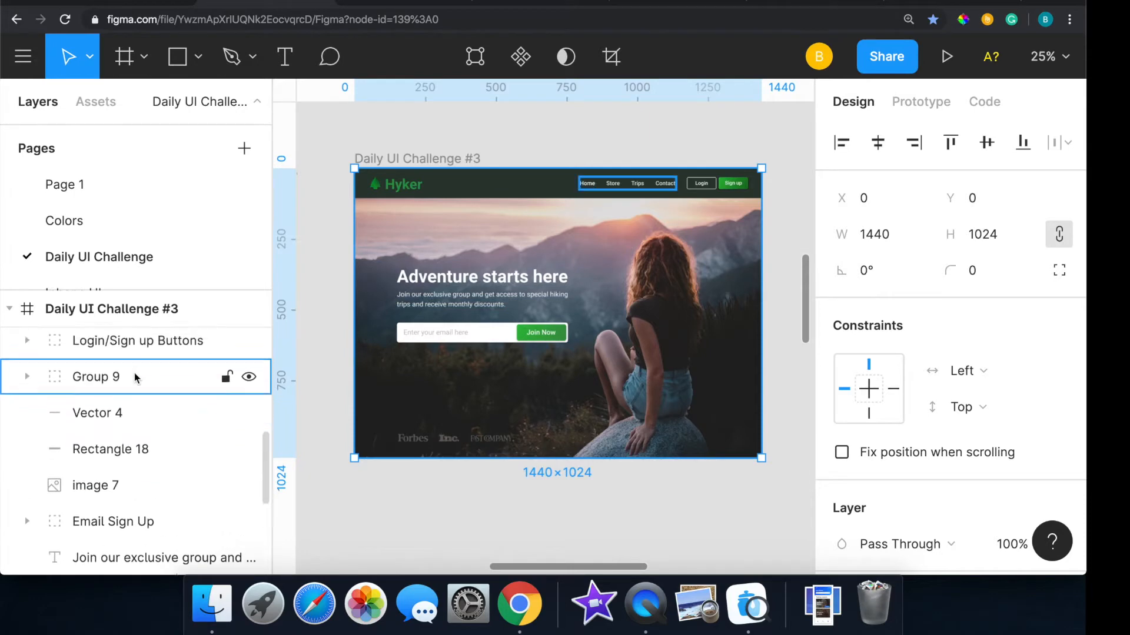
pyautogui.click(137, 413)
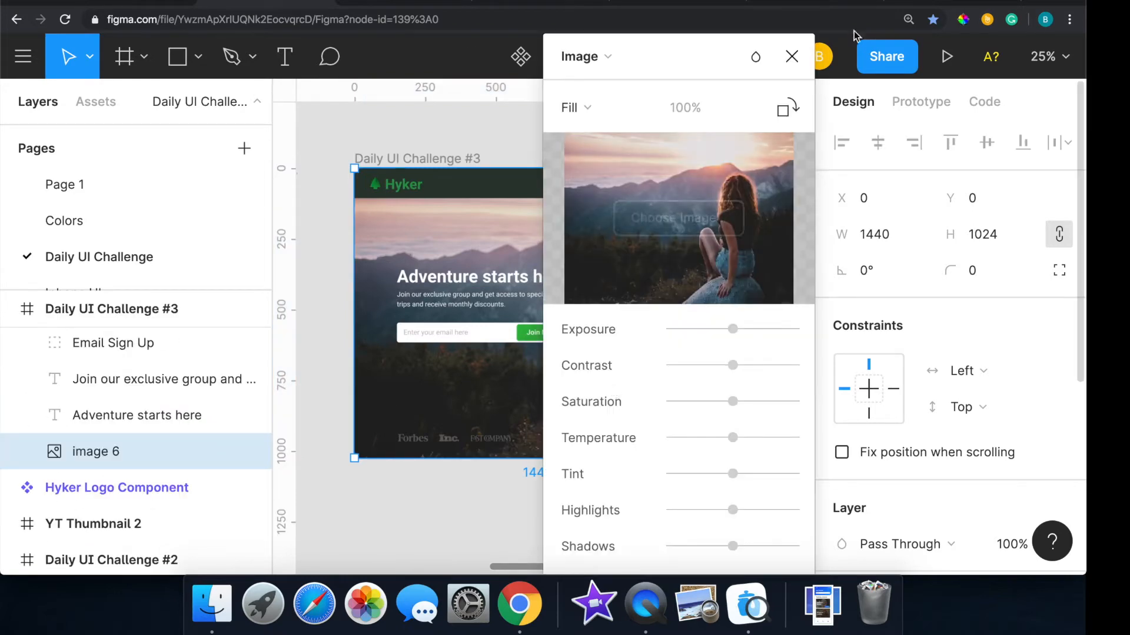
pyautogui.click(791, 57)
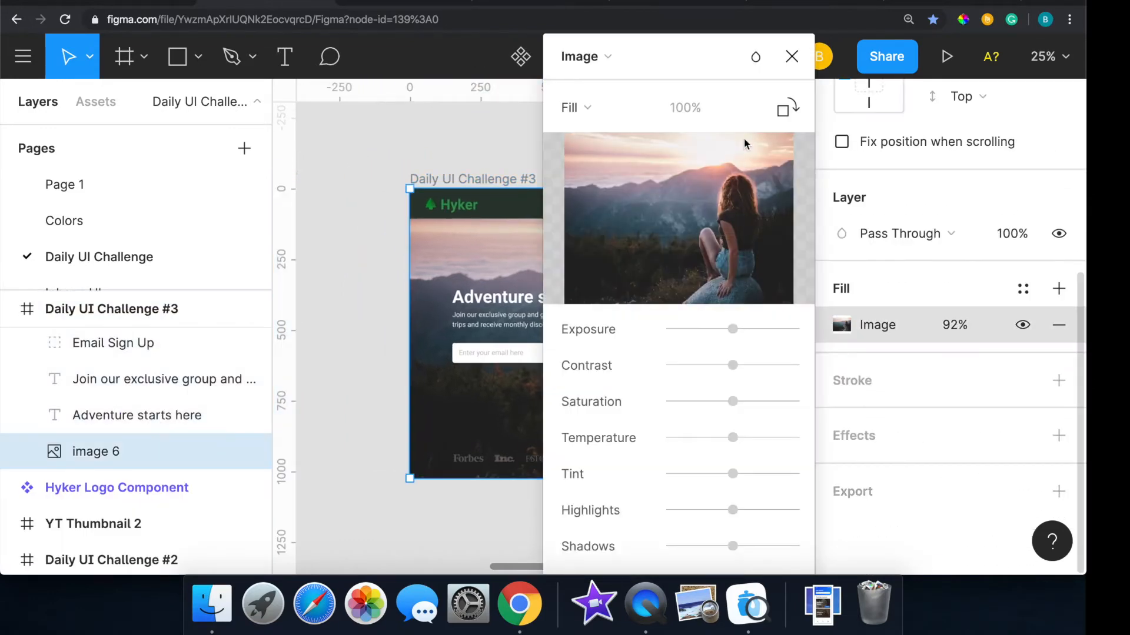
pyautogui.moveTo(724, 197)
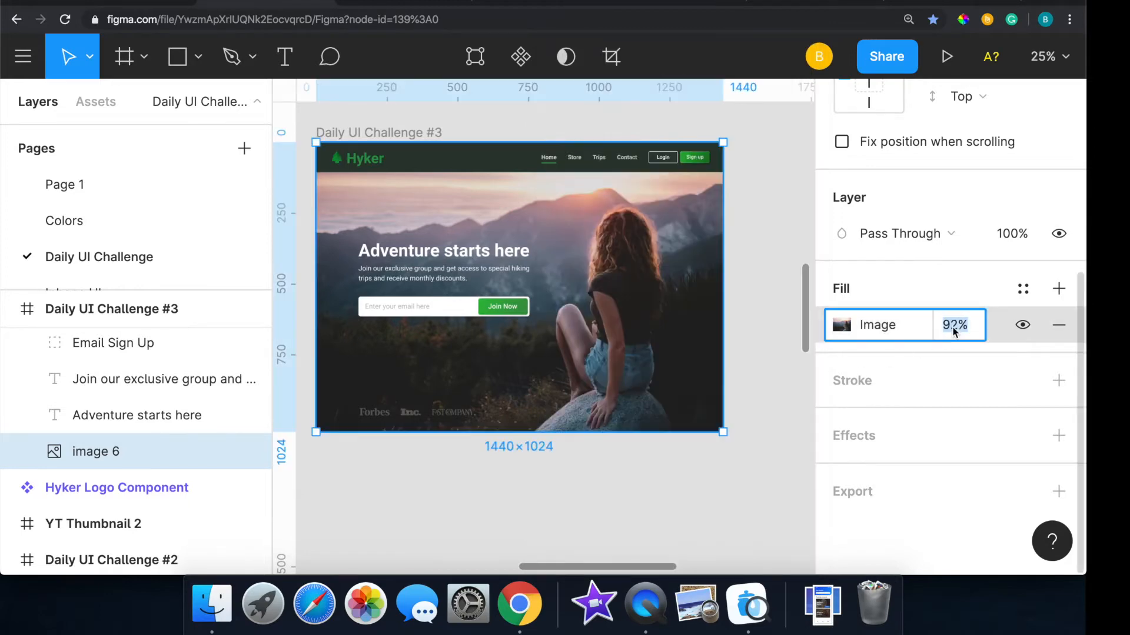
pyautogui.write('0')
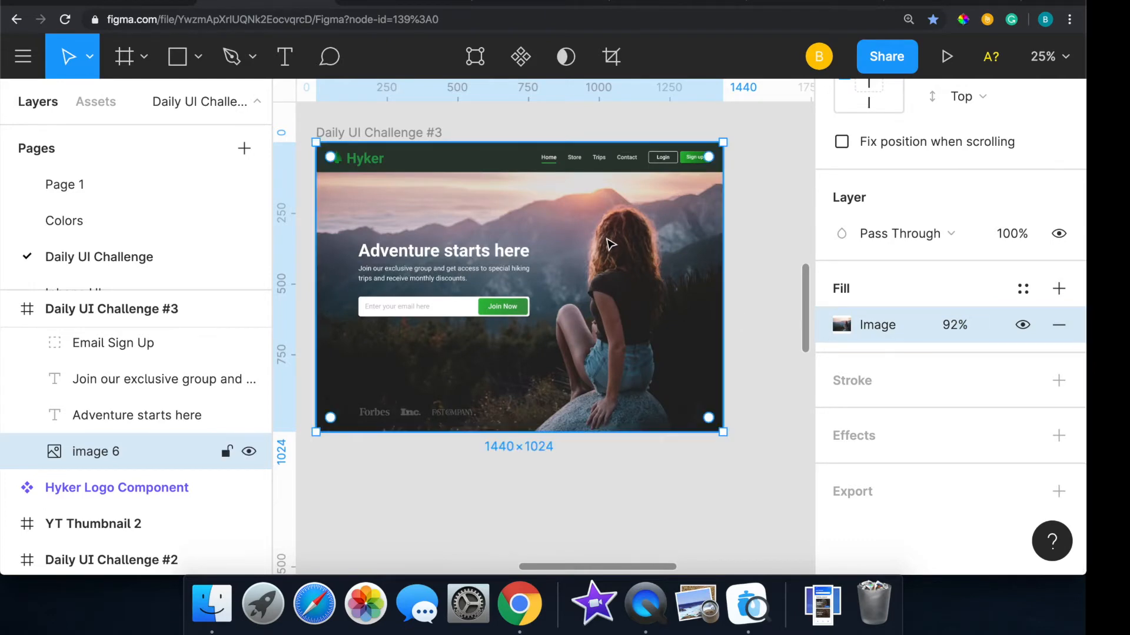
pyautogui.moveTo(832, 308)
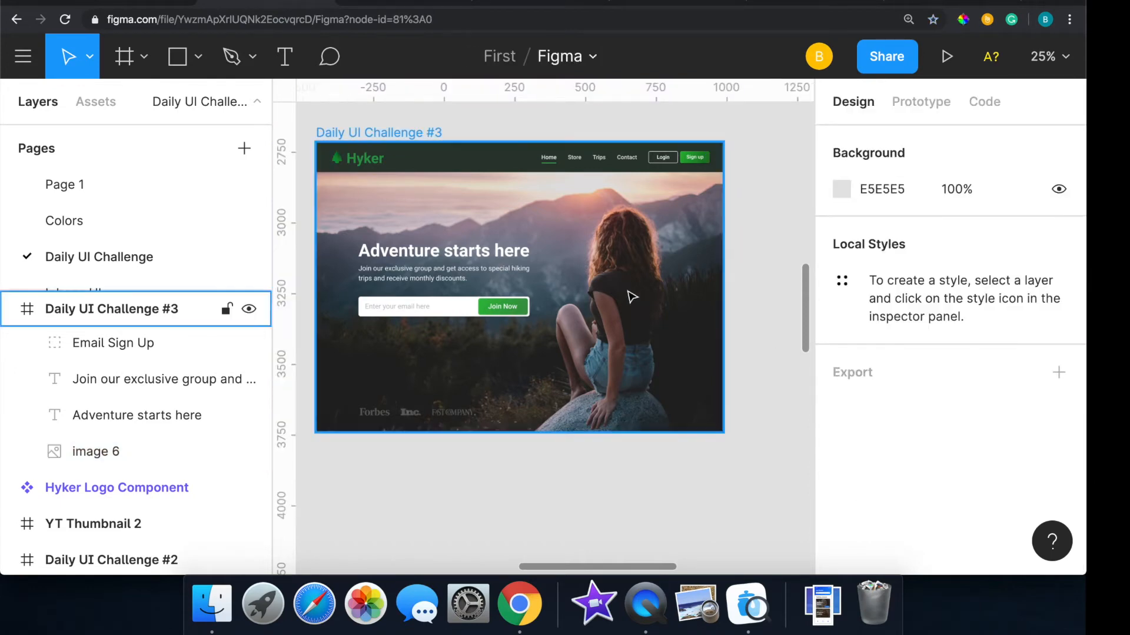
pyautogui.moveTo(627, 295); pyautogui.dragTo(591, 339)
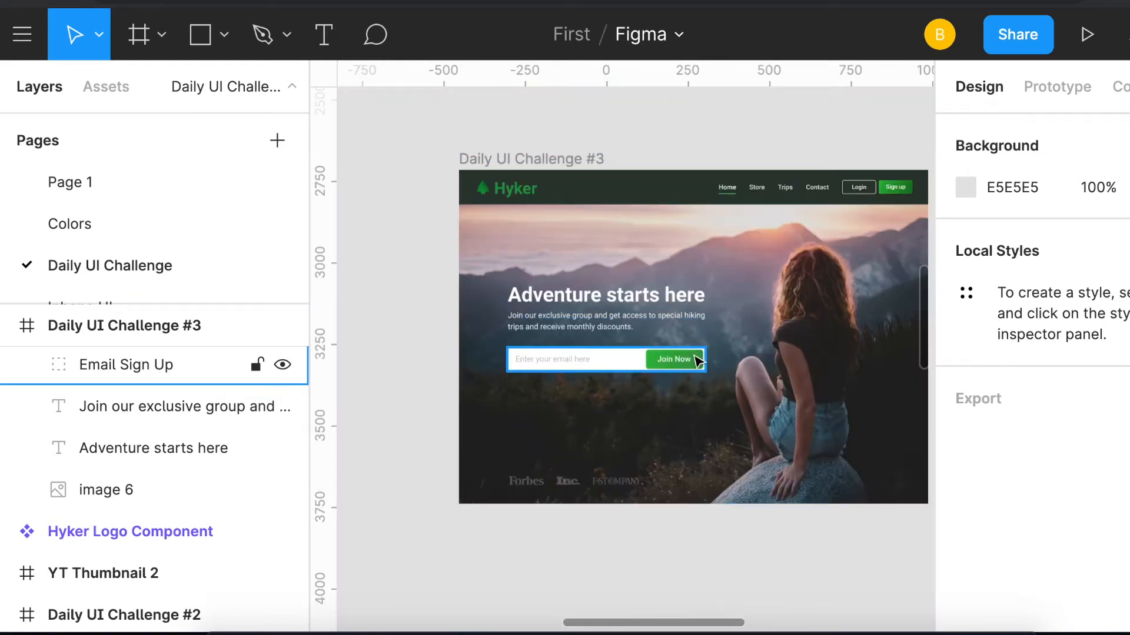
pyautogui.click(673, 359)
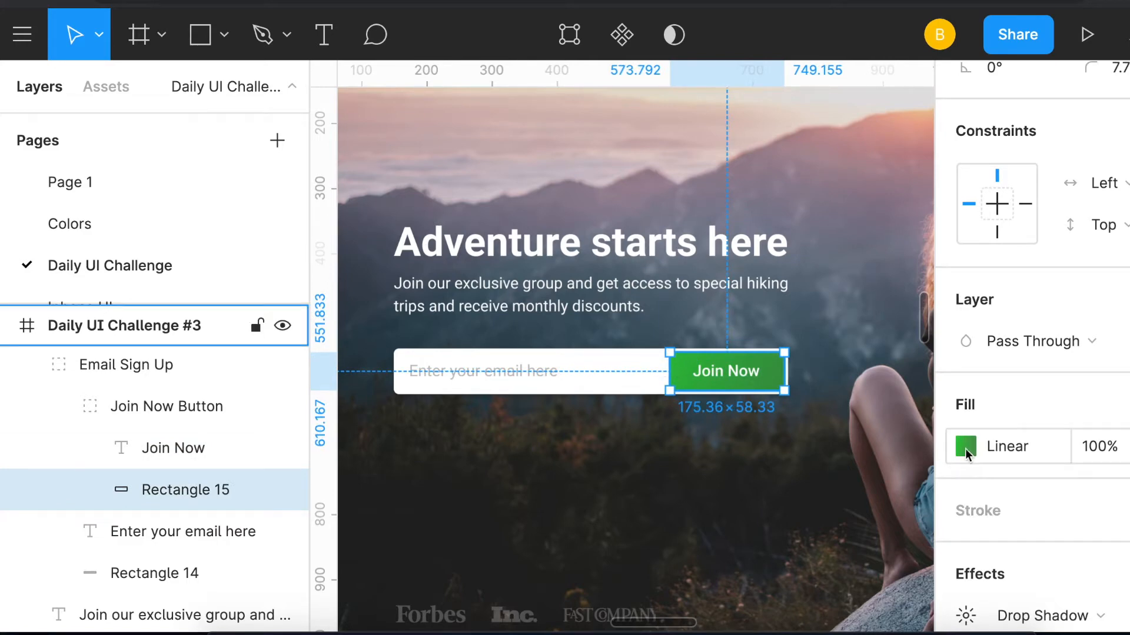
pyautogui.click(965, 446)
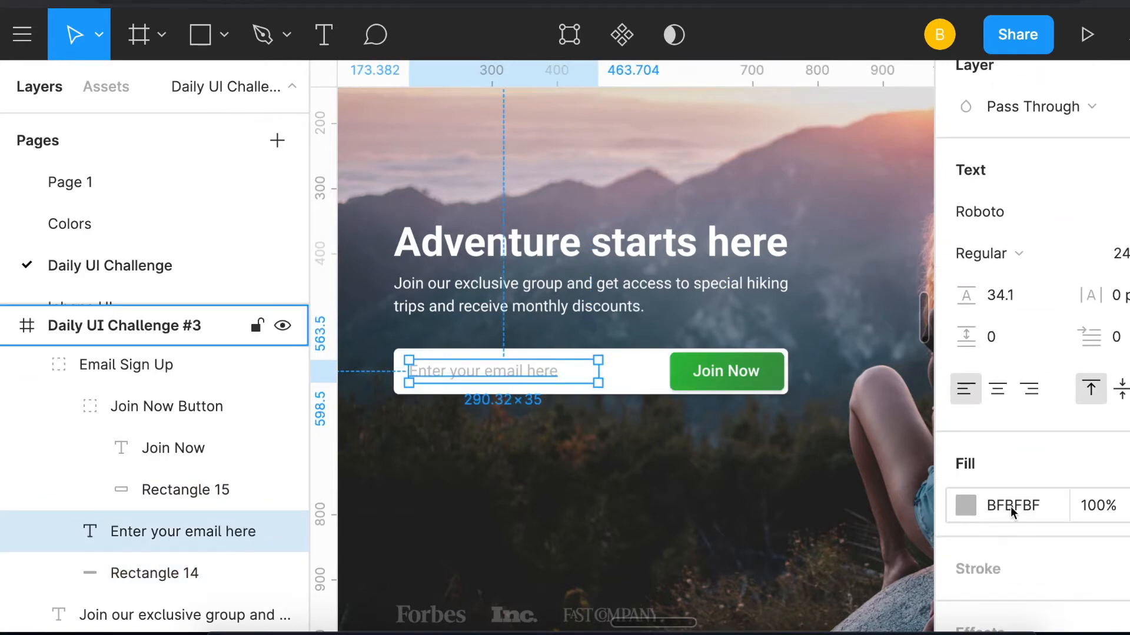
pyautogui.click(126, 365)
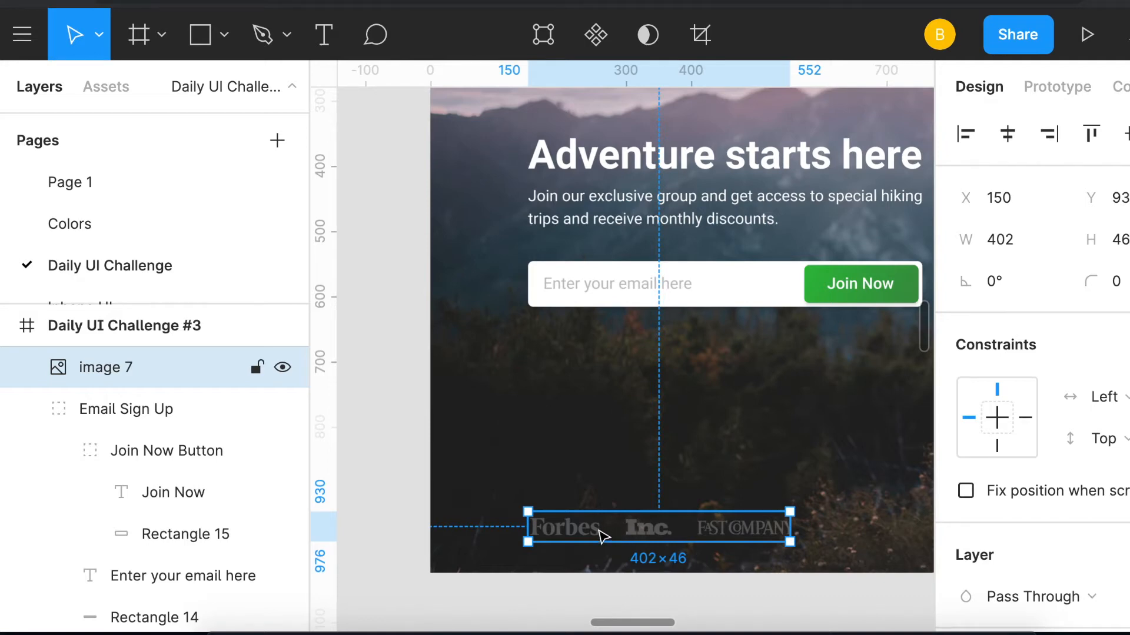
pyautogui.moveTo(792, 527)
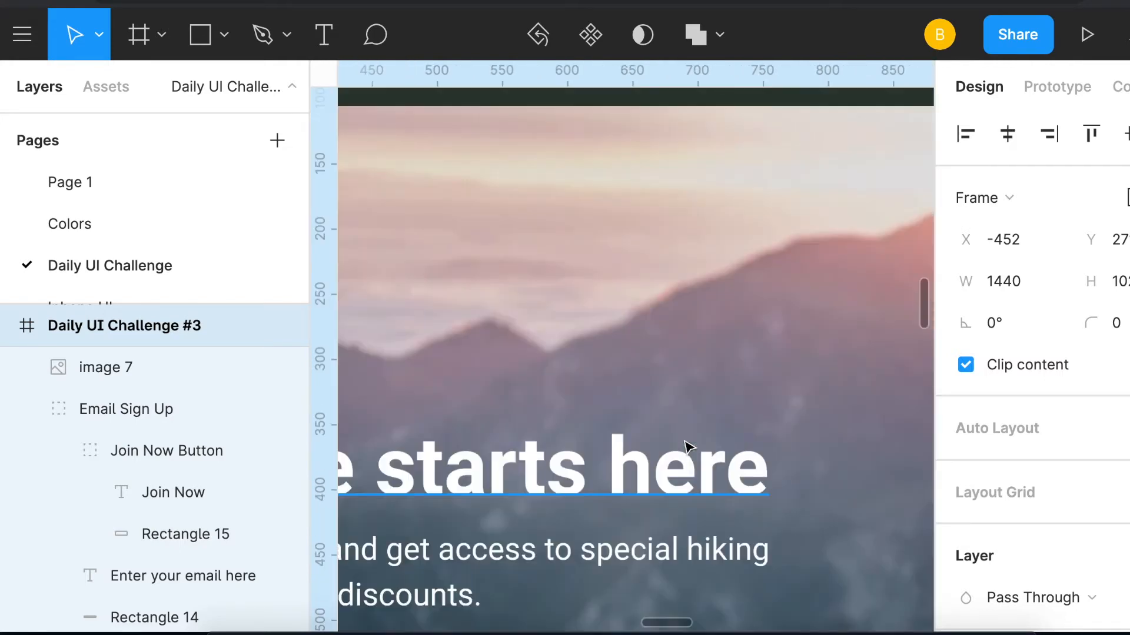
# - Select the Home, Store, Trips and Contact nav links to place the green Home underline
pyautogui.scroll(-3)
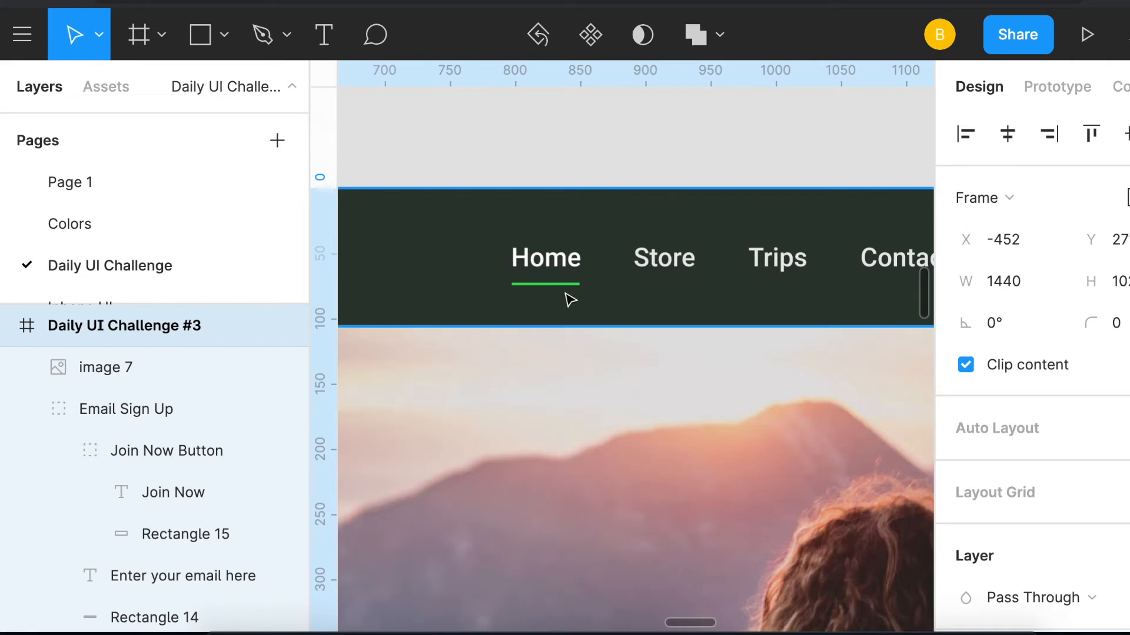
pyautogui.moveTo(646, 352)
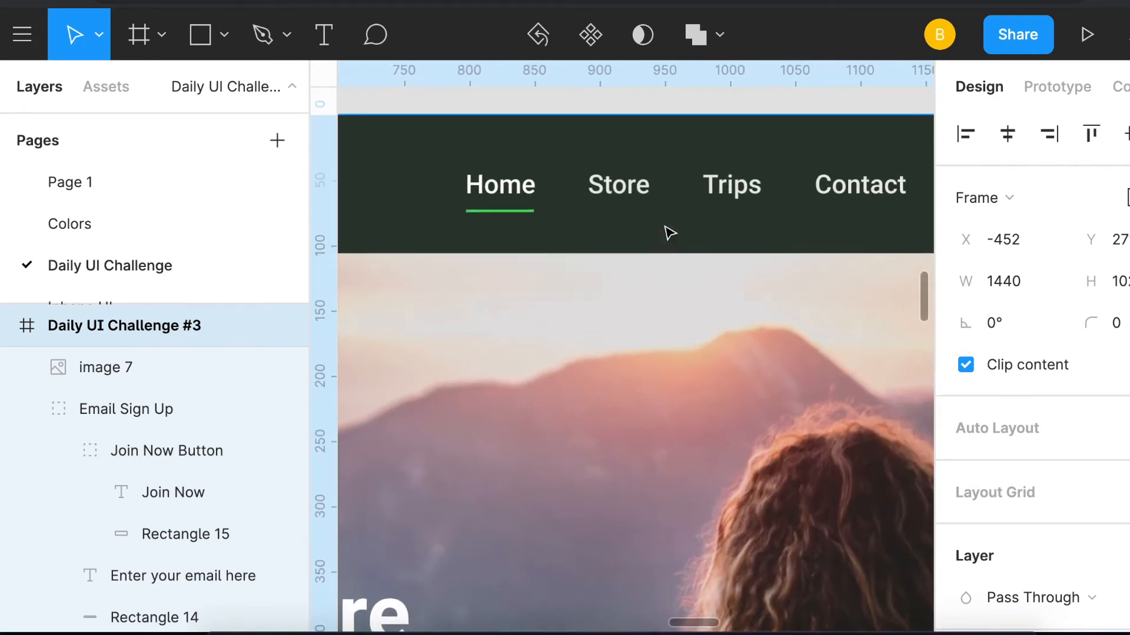
pyautogui.click(618, 184)
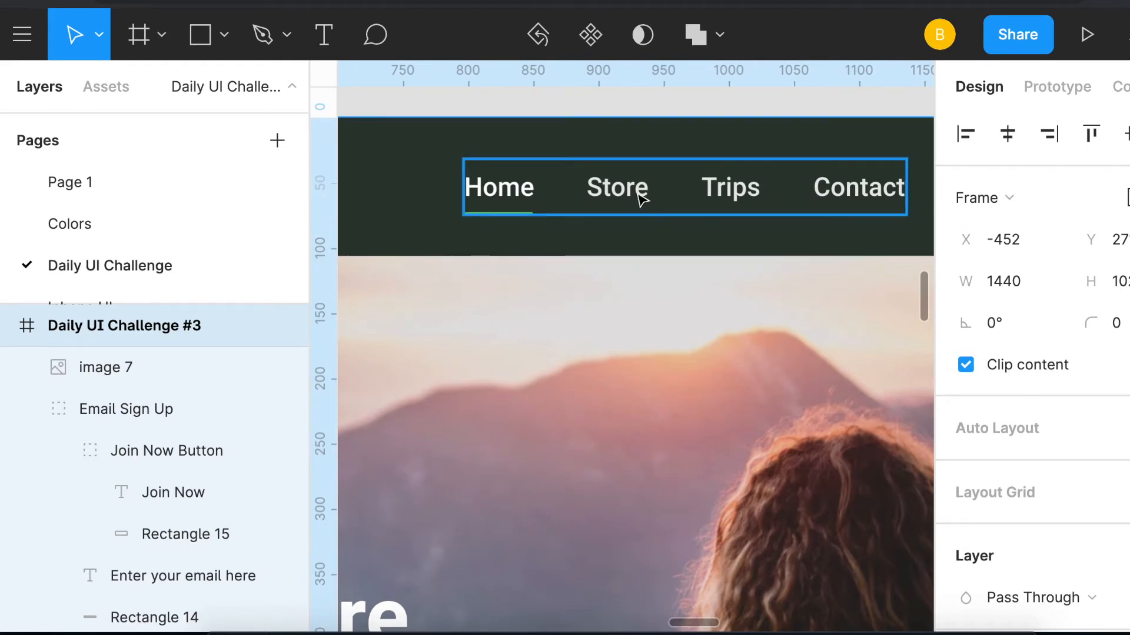
pyautogui.moveTo(853, 203)
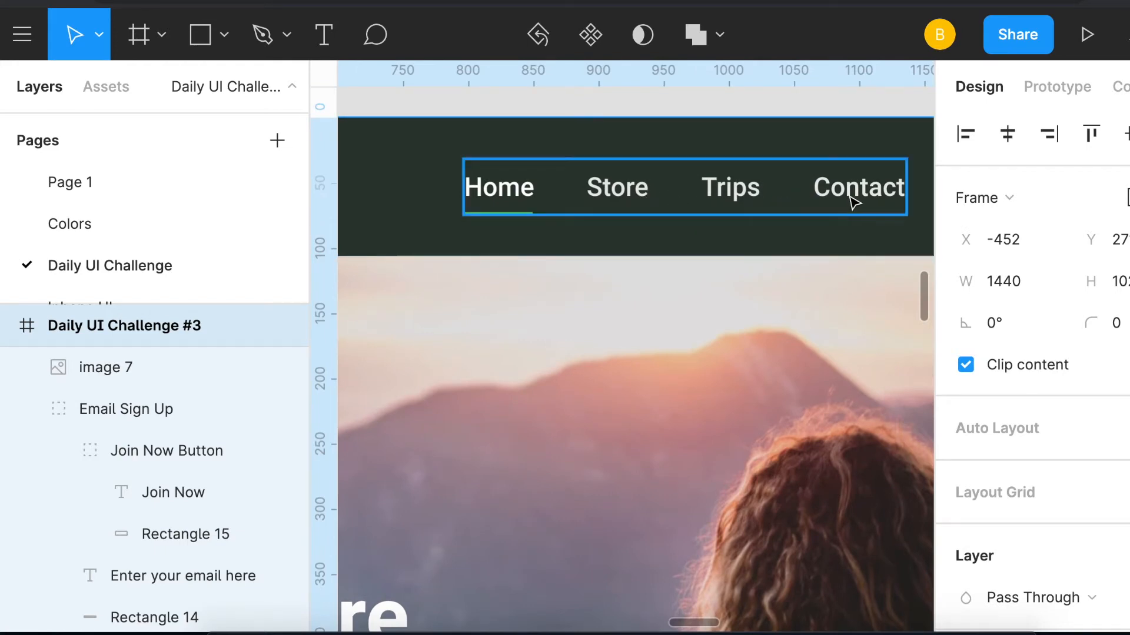
pyautogui.moveTo(519, 198)
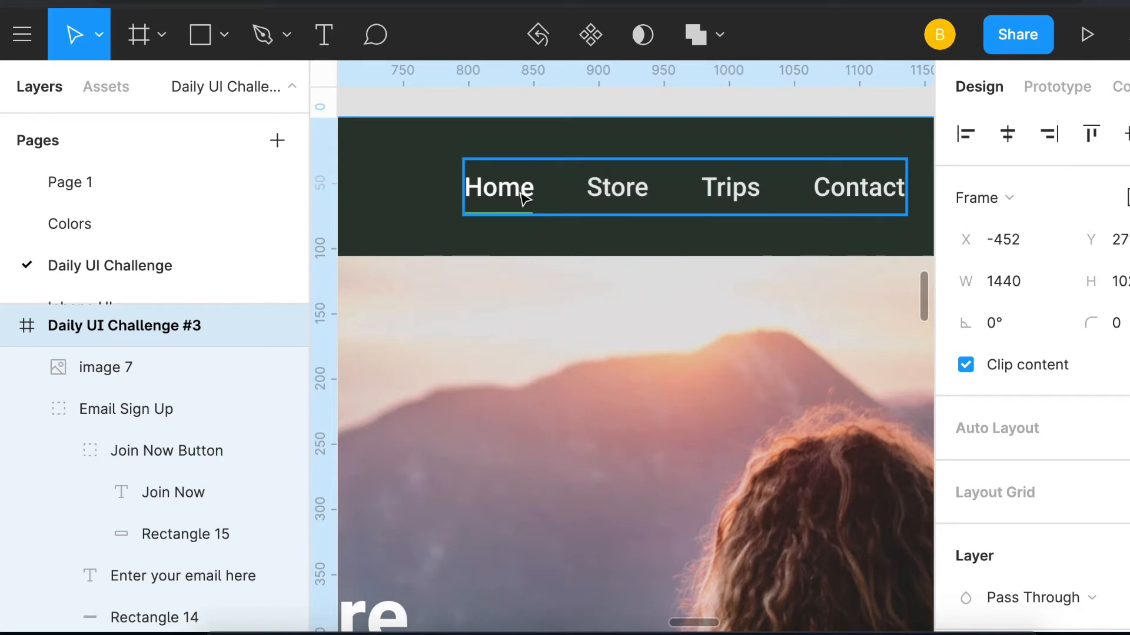
pyautogui.moveTo(632, 196)
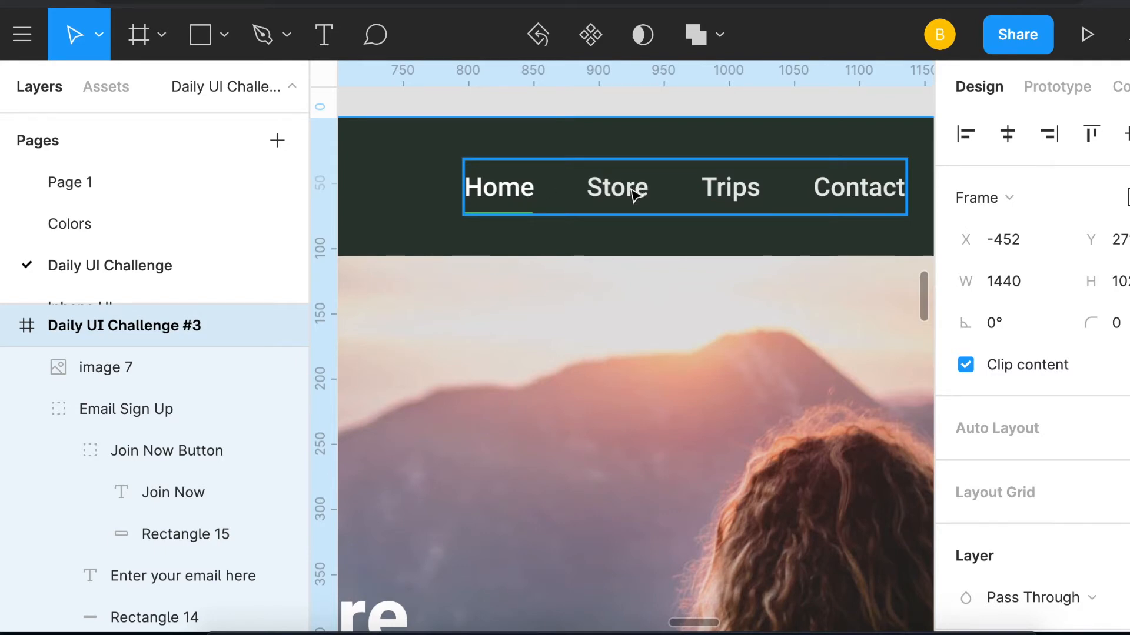
pyautogui.moveTo(756, 191)
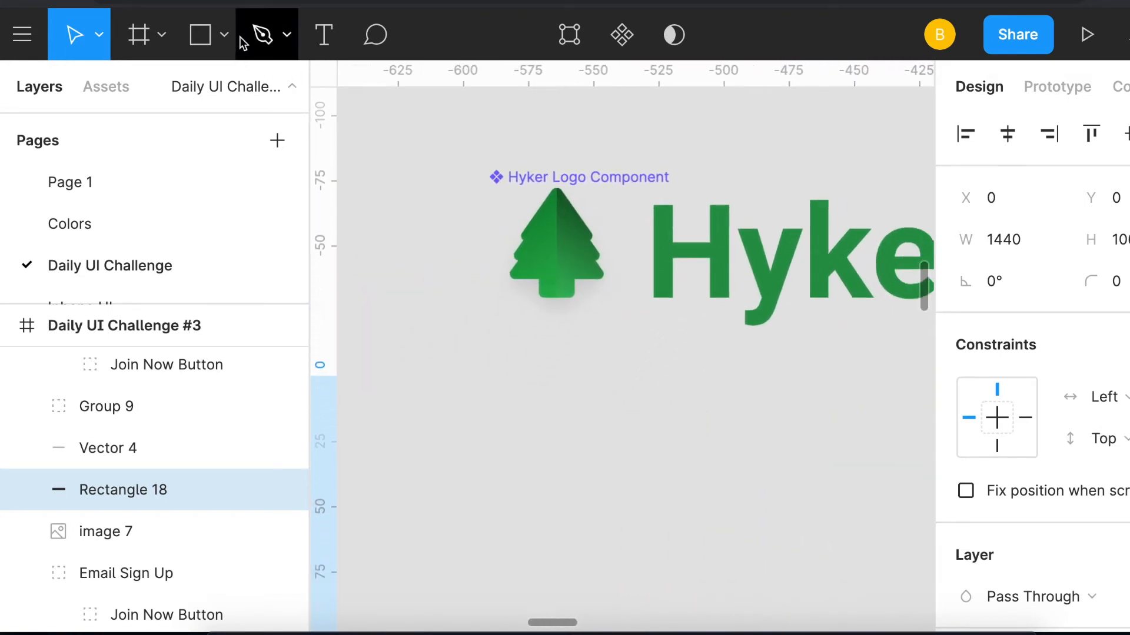
# - Draw the tree's stacked triangles with the Polygon tool, giving them corner radius 5, plus a trunk
pyautogui.click(226, 35)
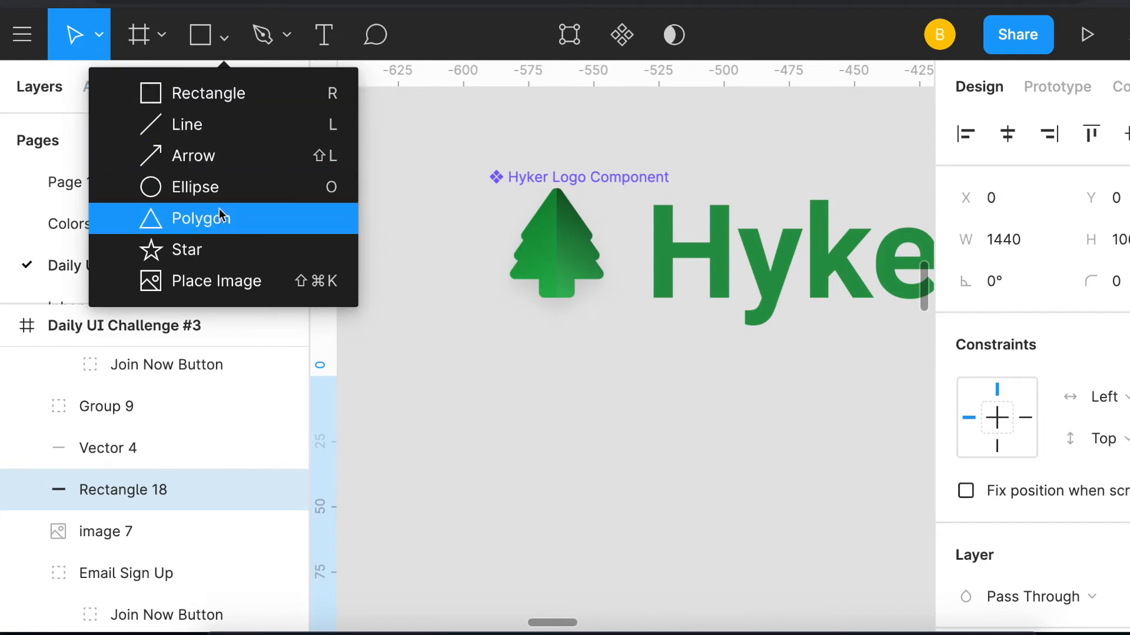
pyautogui.click(214, 219)
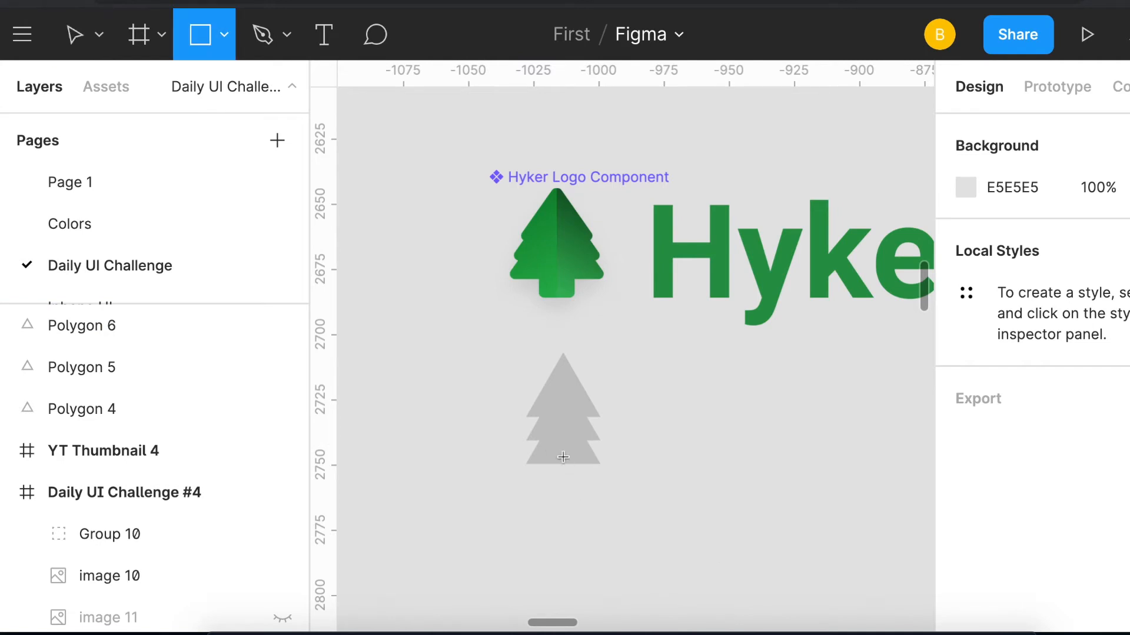
pyautogui.click(569, 468)
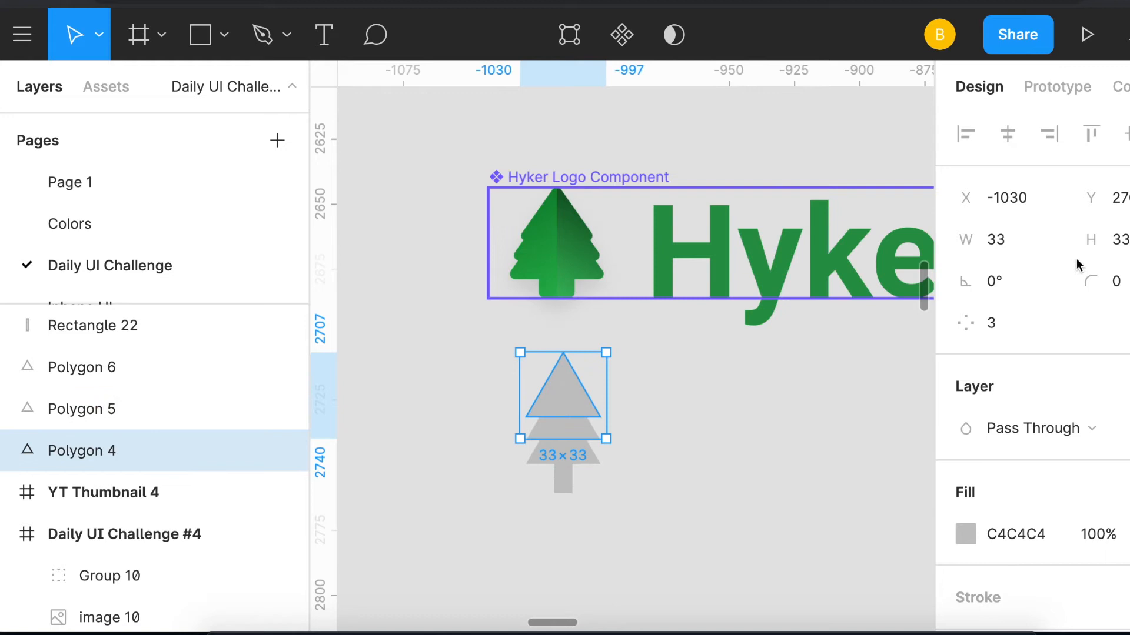
pyautogui.click(1117, 281)
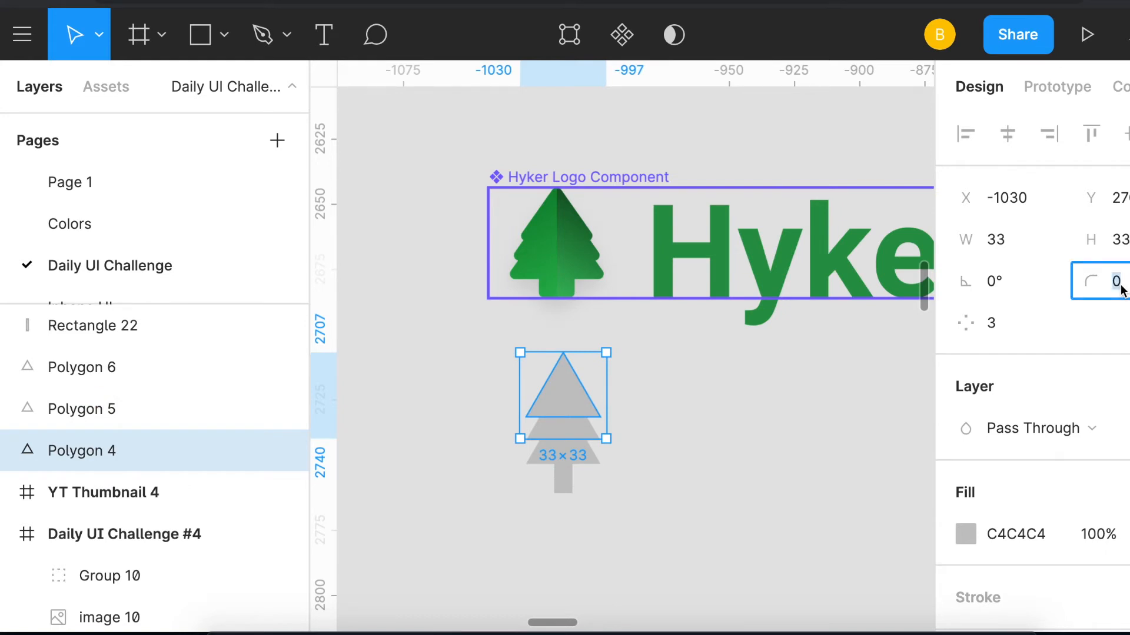
pyautogui.write('5')
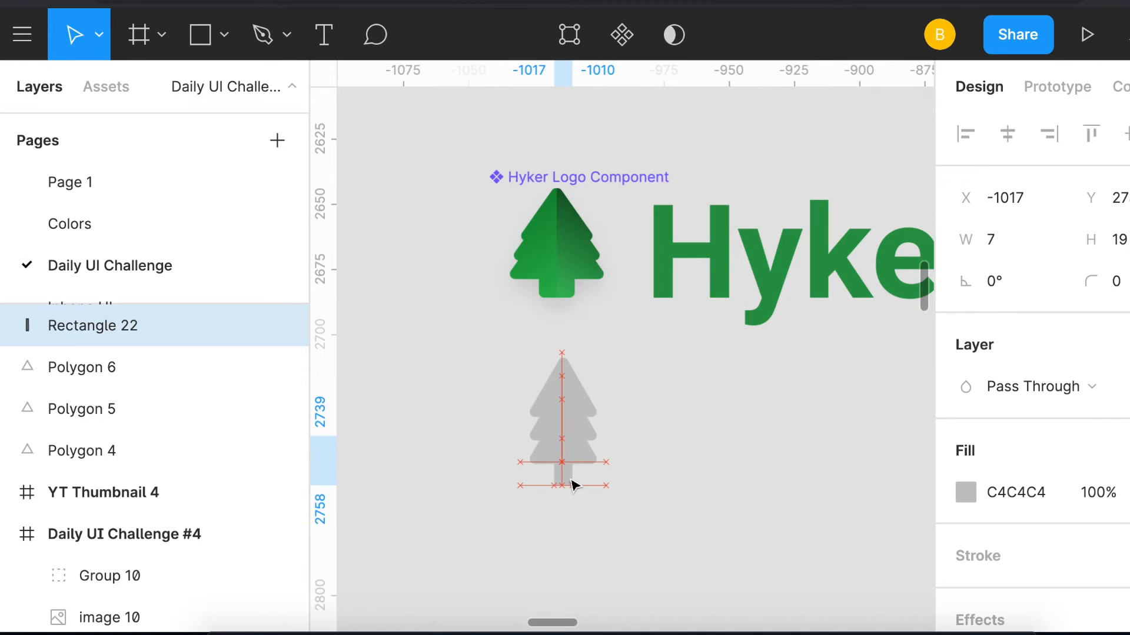
pyautogui.click(563, 403)
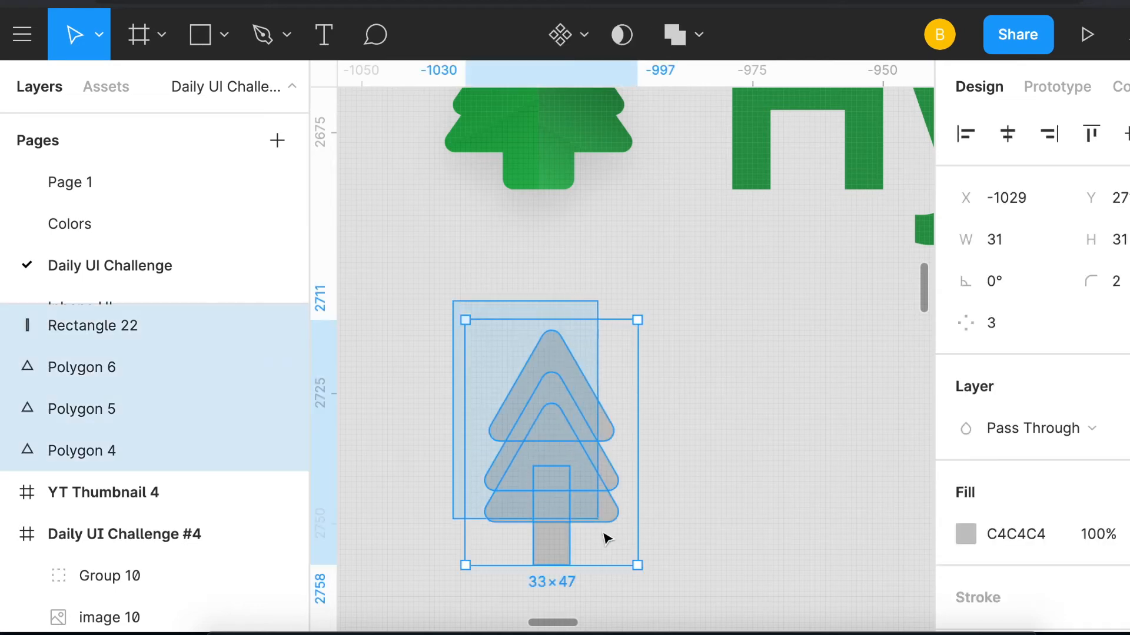
# - Union the three triangles and trunk into a single gray tree shape, then deselect it
pyautogui.click(672, 34)
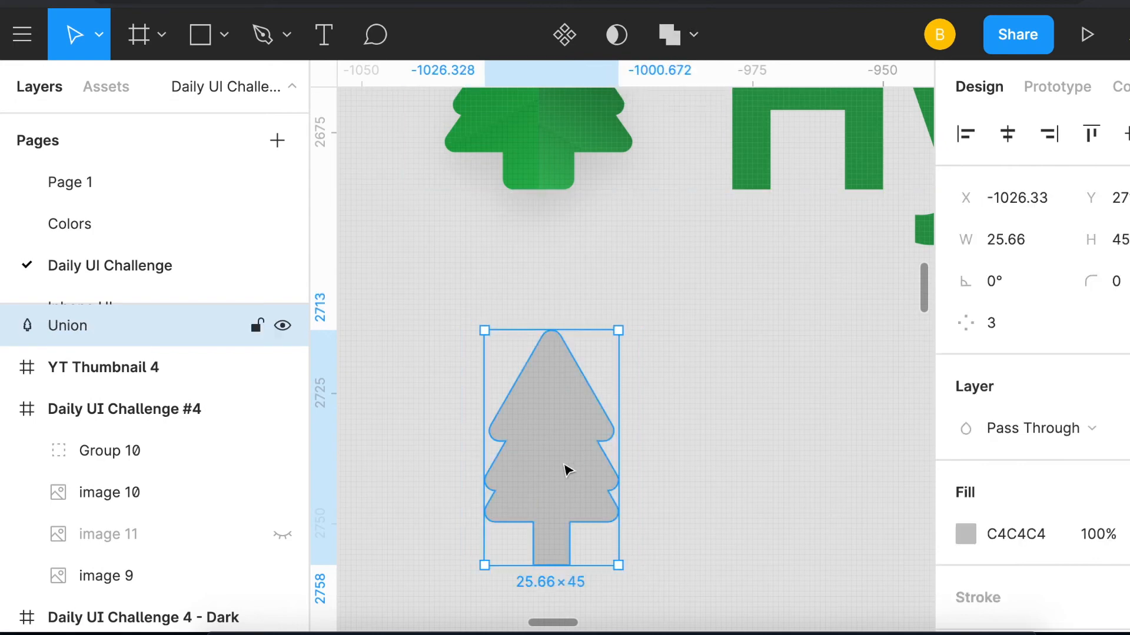
pyautogui.click(670, 434)
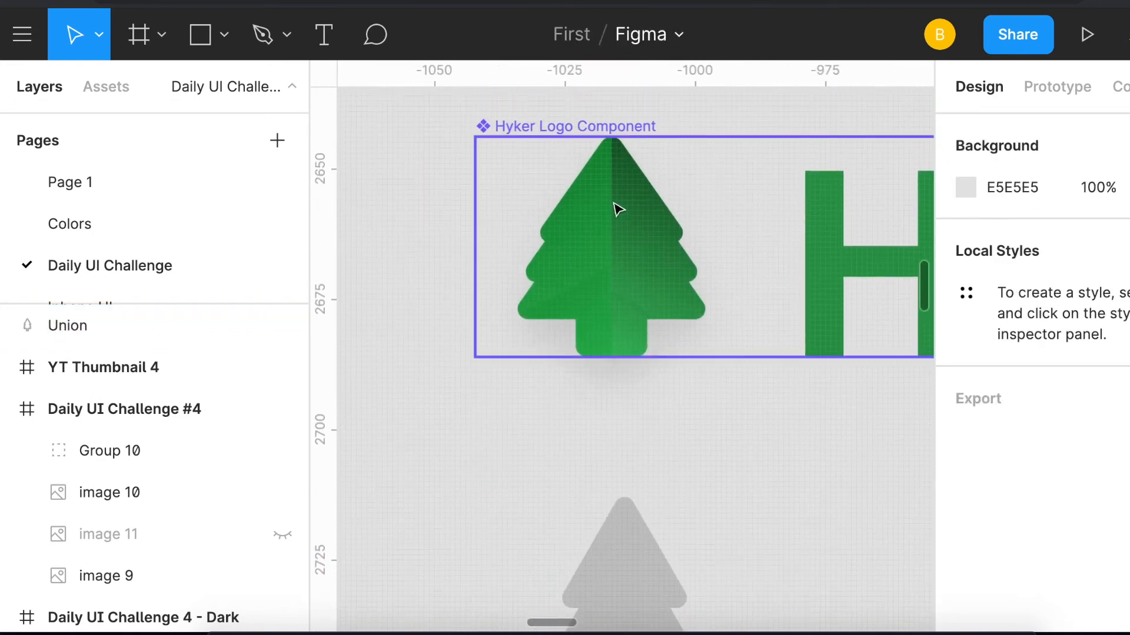
pyautogui.moveTo(626, 270)
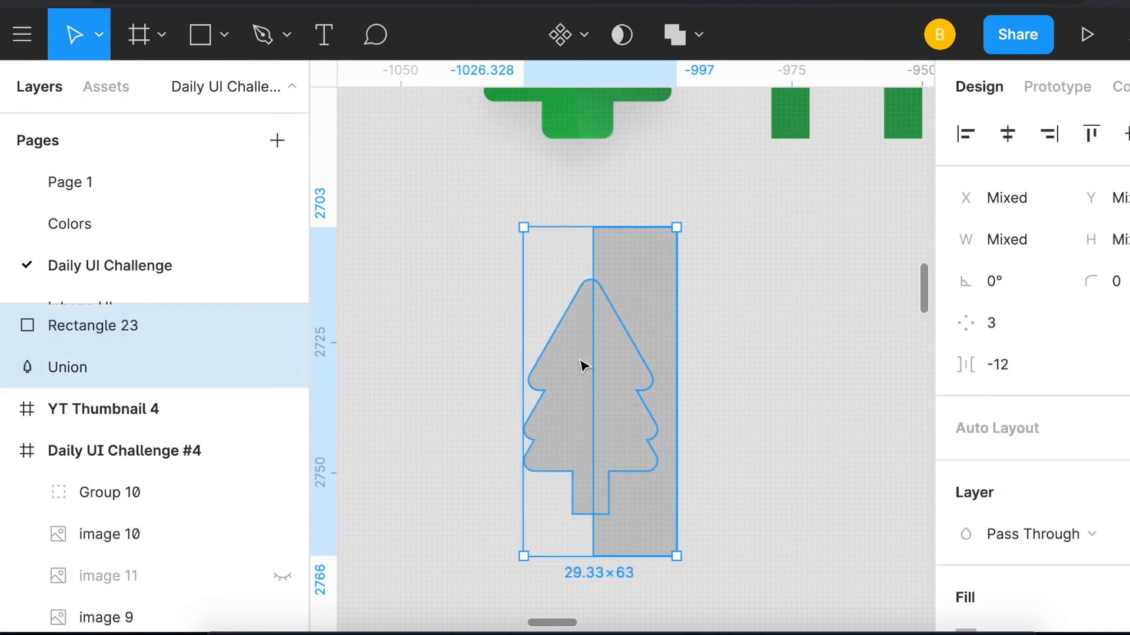
# - Subtract the rectangle from the tree to leave its left half
pyautogui.click(674, 35)
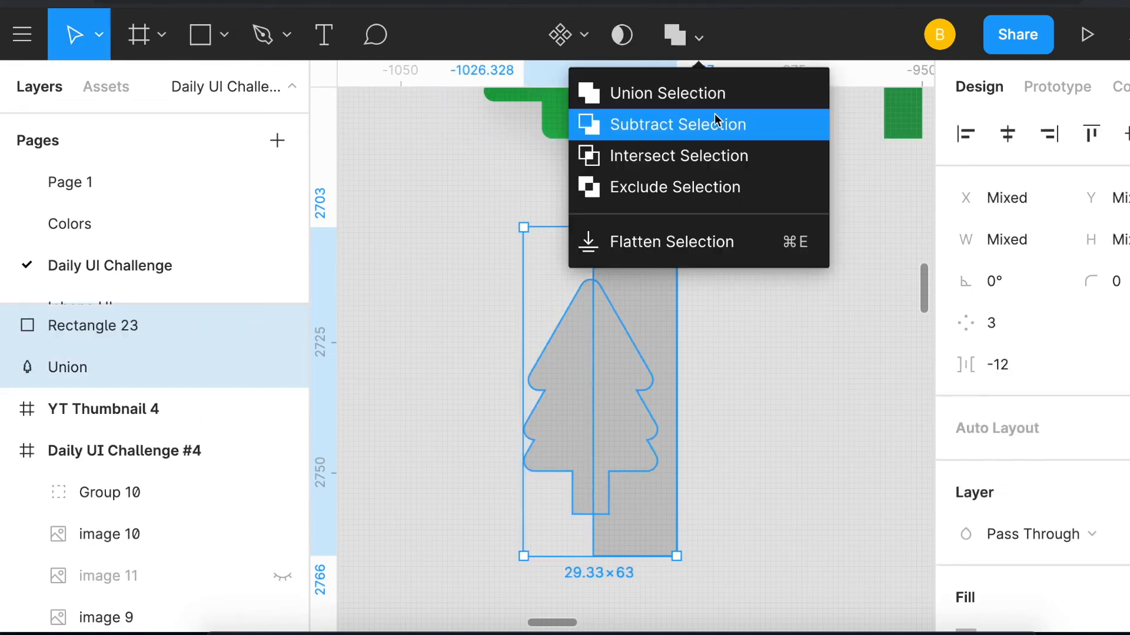
pyautogui.click(677, 124)
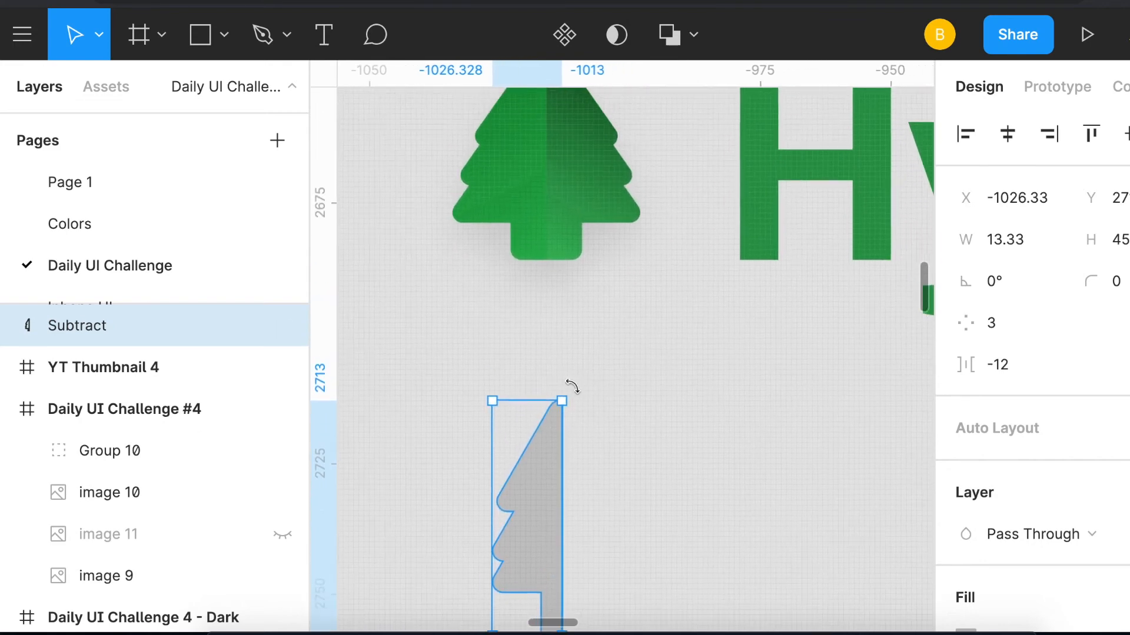
pyautogui.rightClick(569, 382)
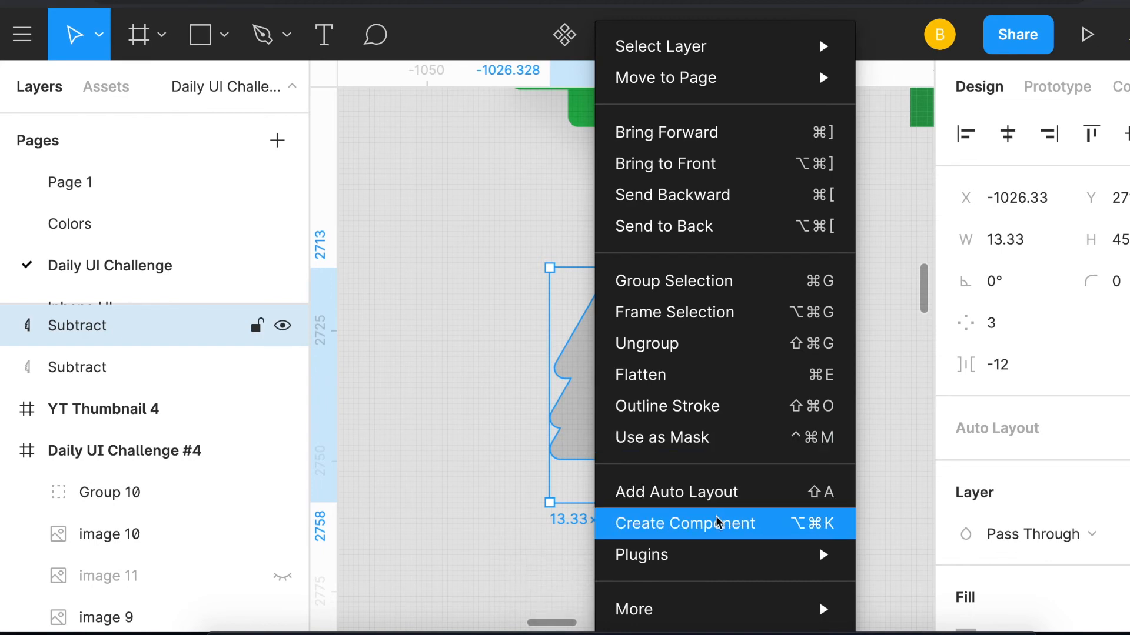
pyautogui.moveTo(634, 609)
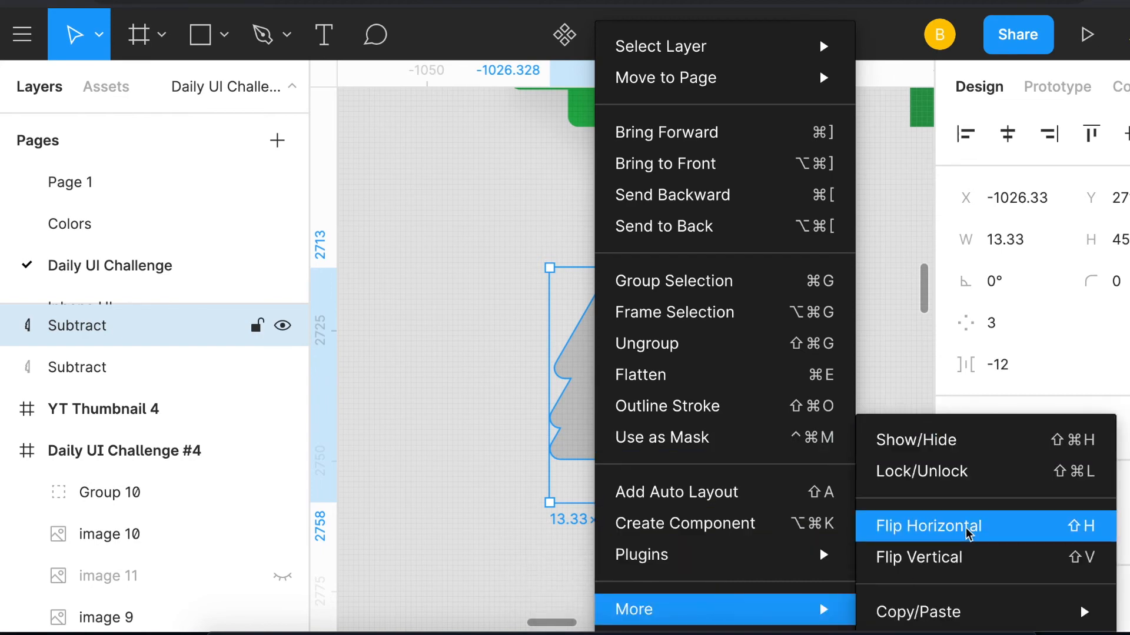
# - Flip a copy of the half horizontally into the right half and fill it a darker gray
pyautogui.click(928, 526)
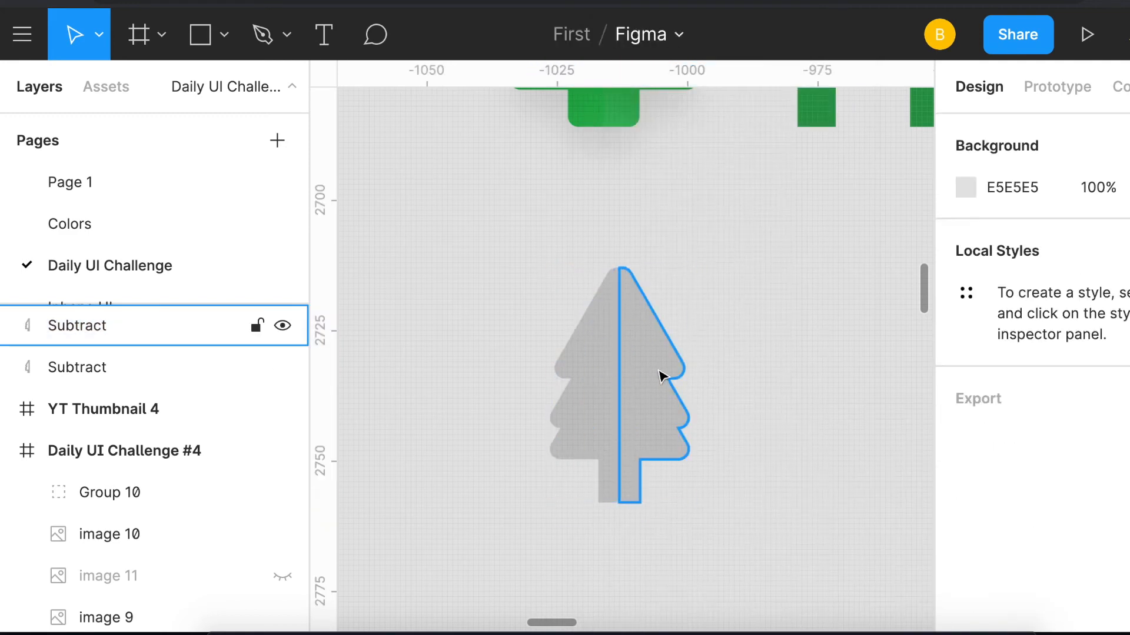
pyautogui.click(962, 424)
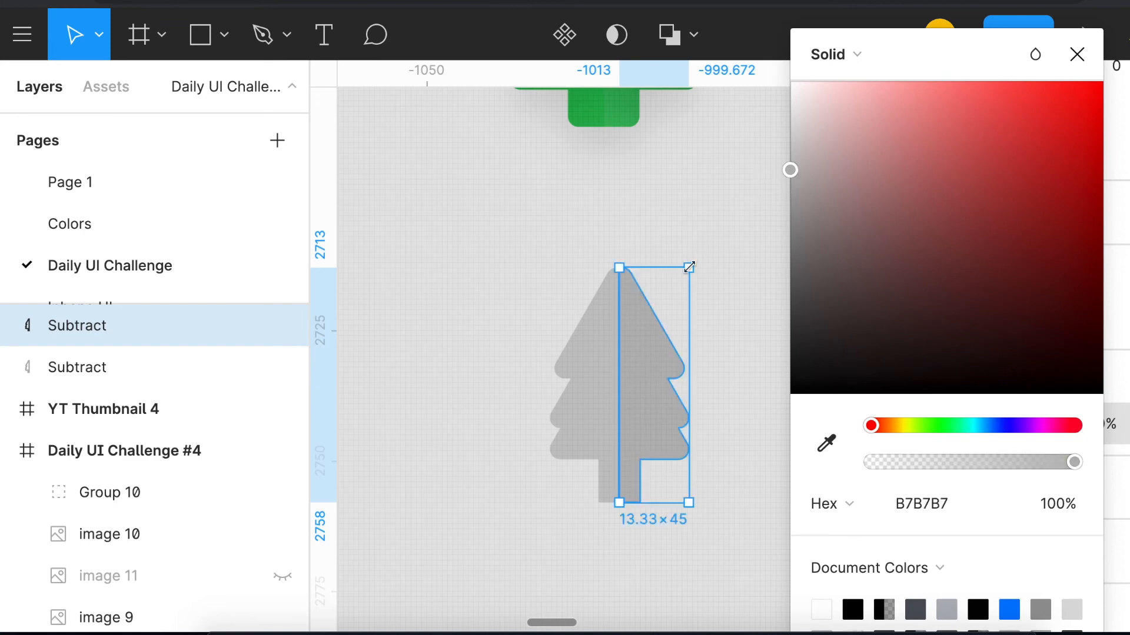
pyautogui.click(1076, 54)
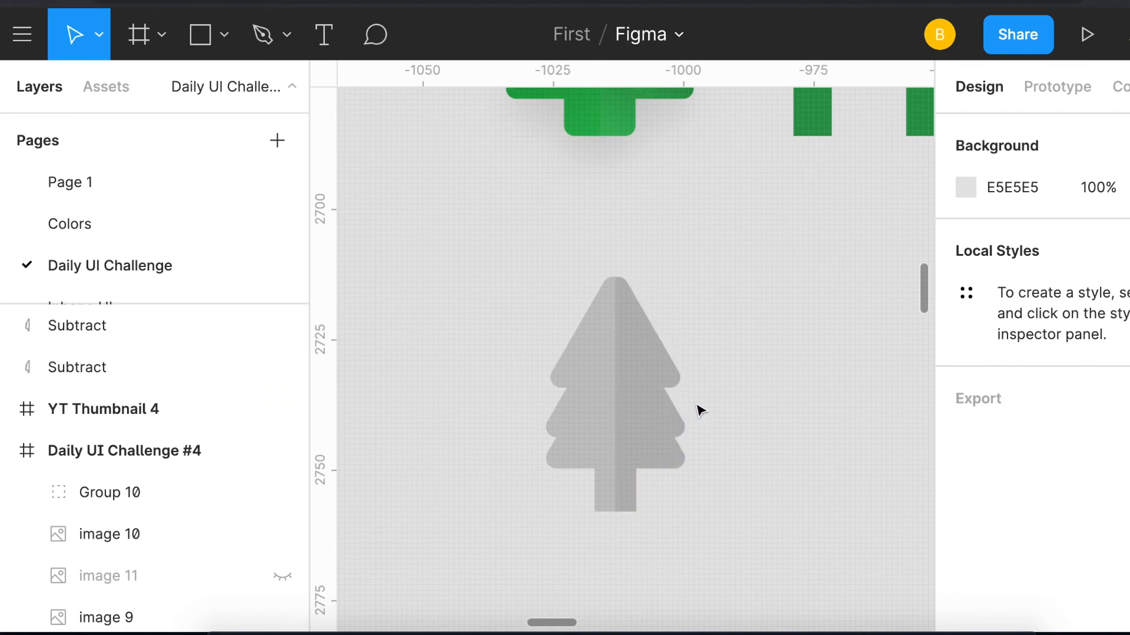
pyautogui.moveTo(616, 171)
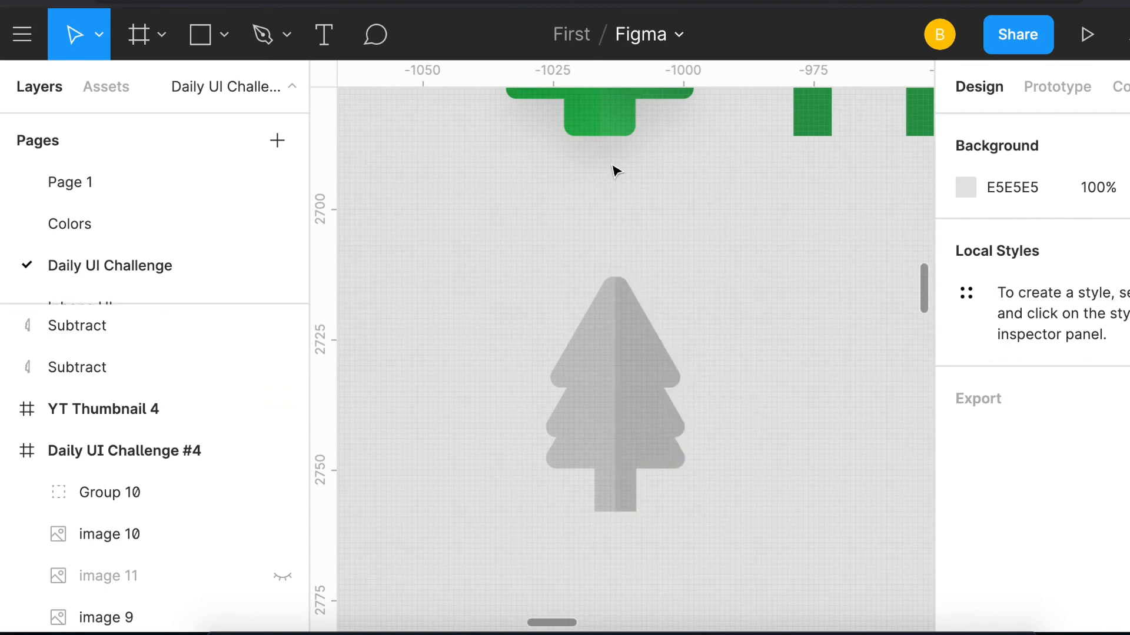
pyautogui.moveTo(648, 511)
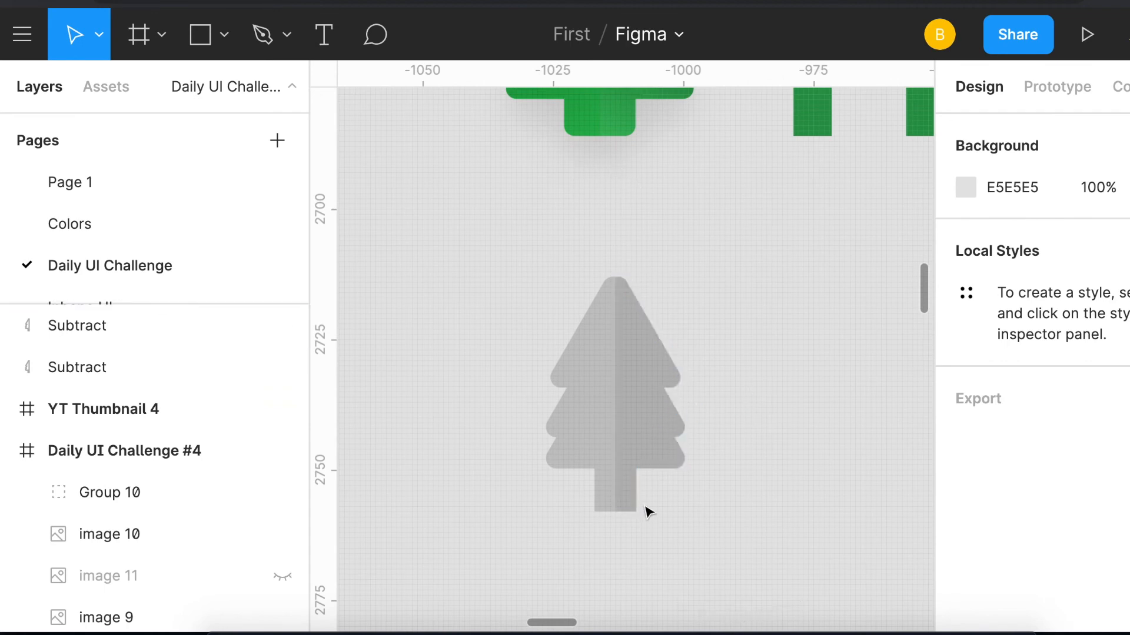
pyautogui.moveTo(685, 309)
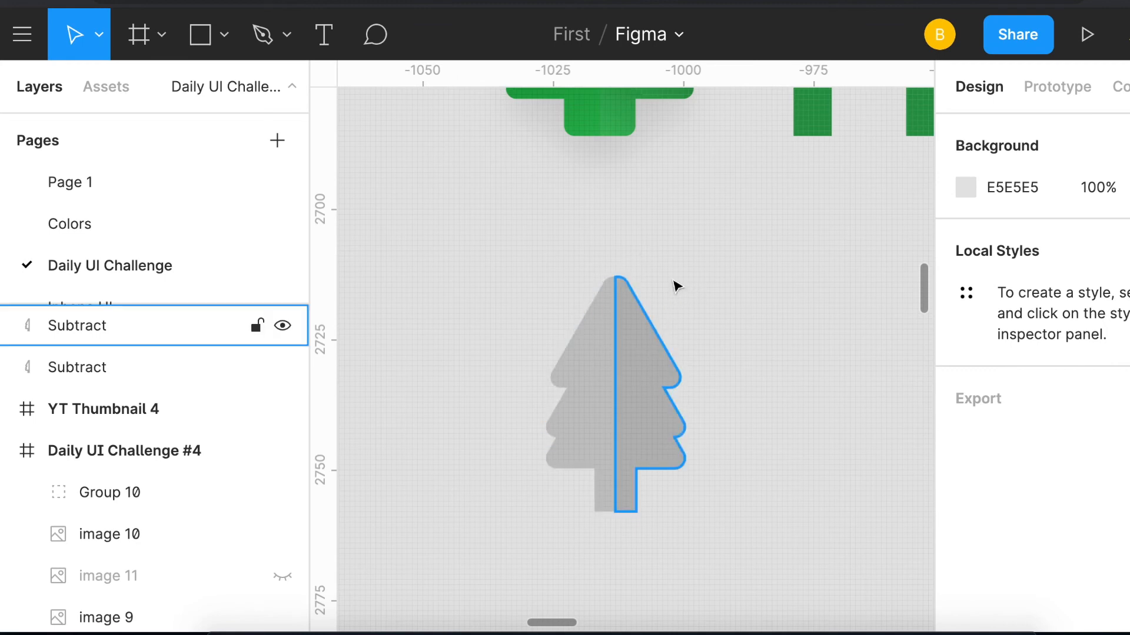
# - Select the tree's right half and zoom out to show it beside the Hyker logo component
pyautogui.click(749, 277)
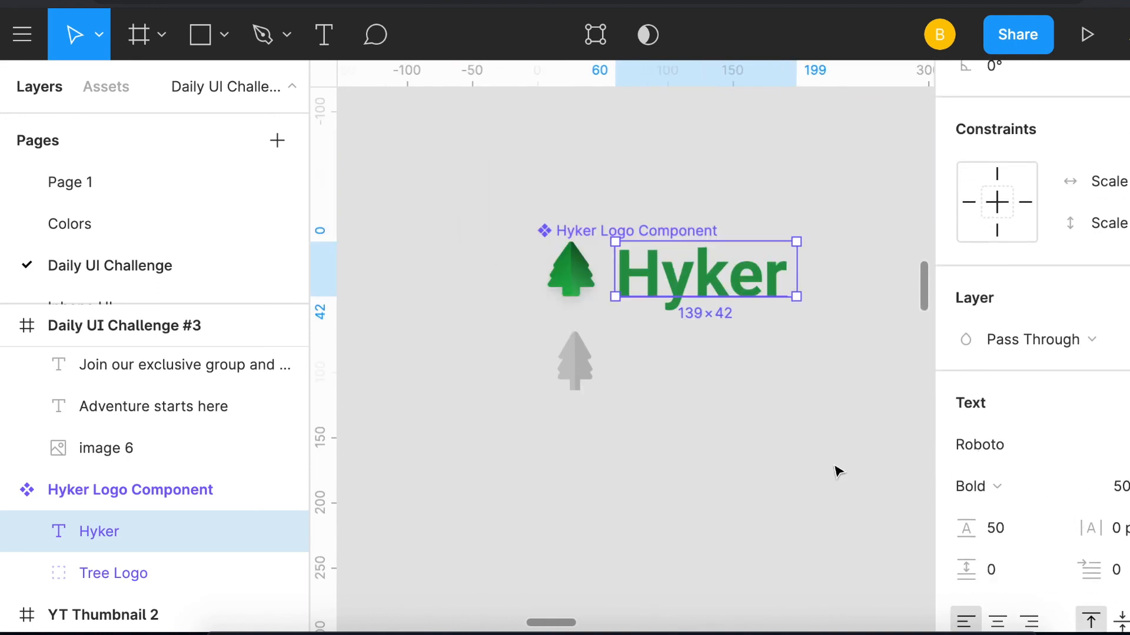
pyautogui.click(629, 387)
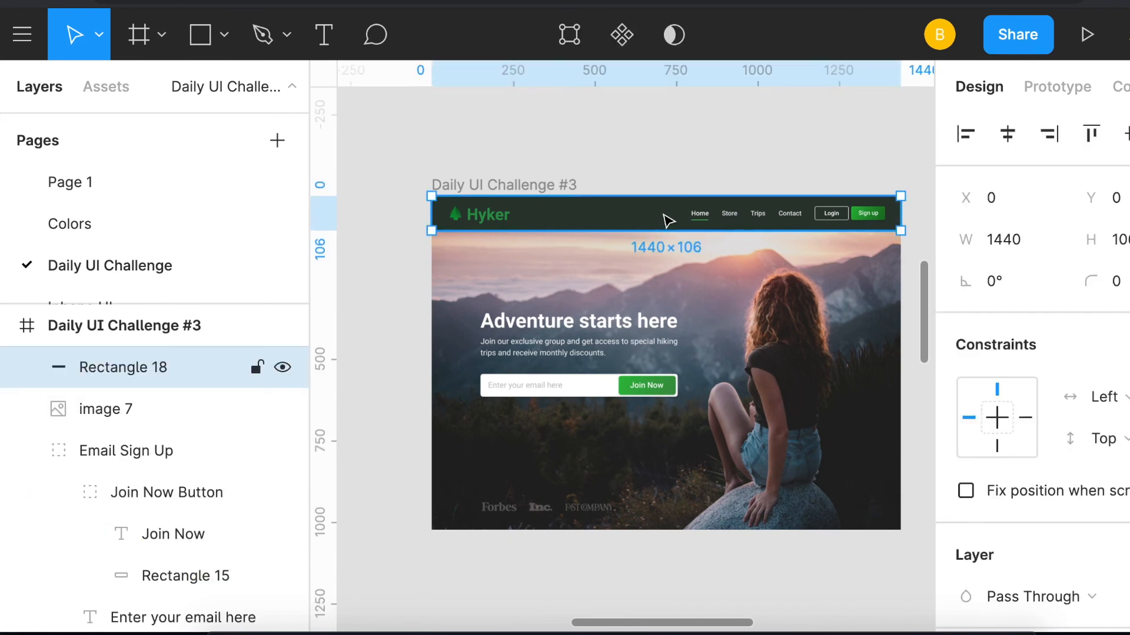
# - Hide Rectangle 18's dark nav bar background, then show it again on the landing page
pyautogui.click(283, 367)
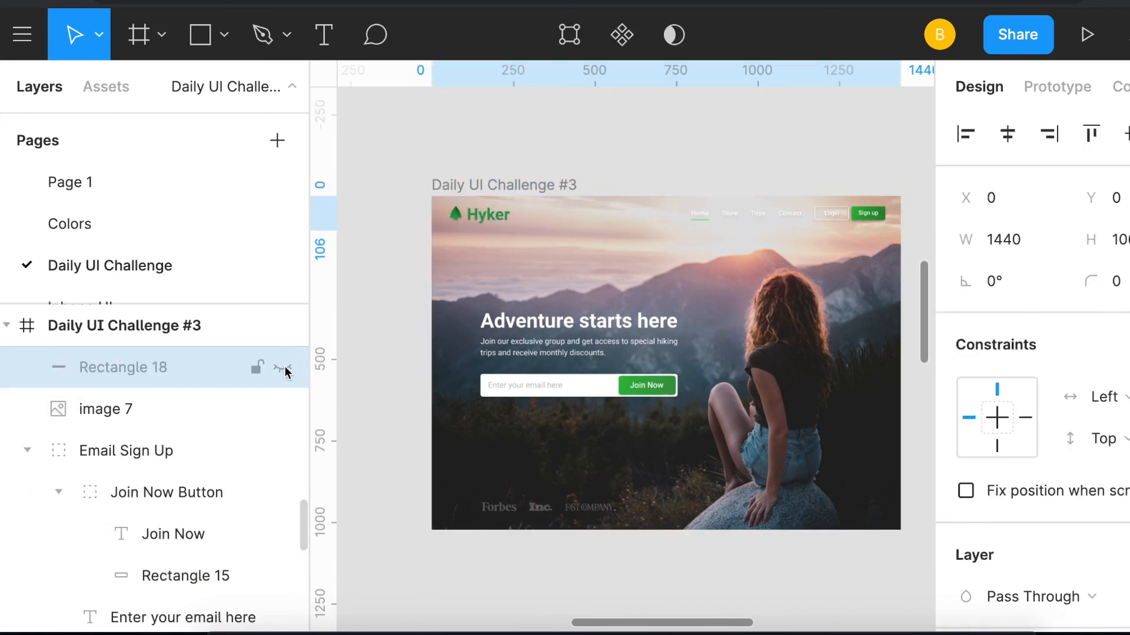
pyautogui.click(123, 368)
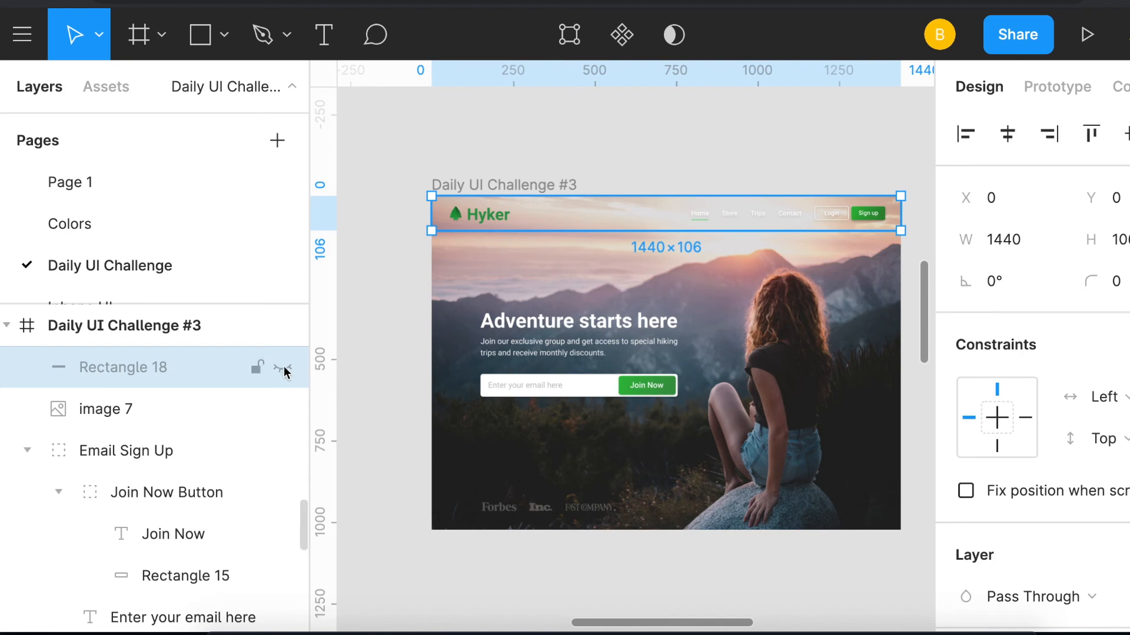
pyautogui.click(282, 368)
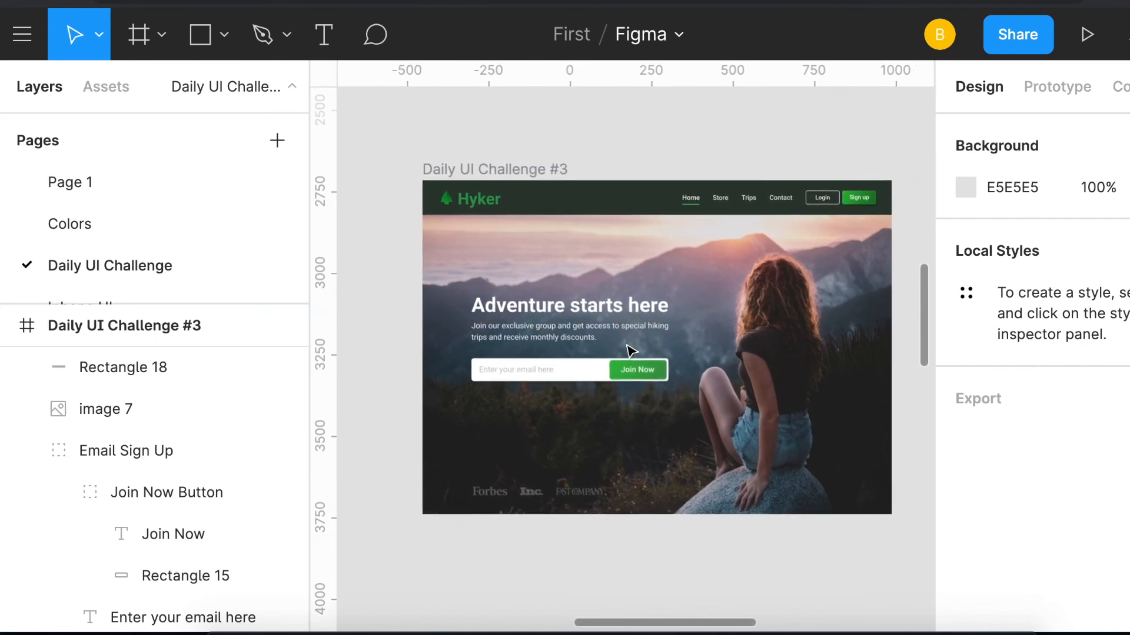
pyautogui.click(471, 195)
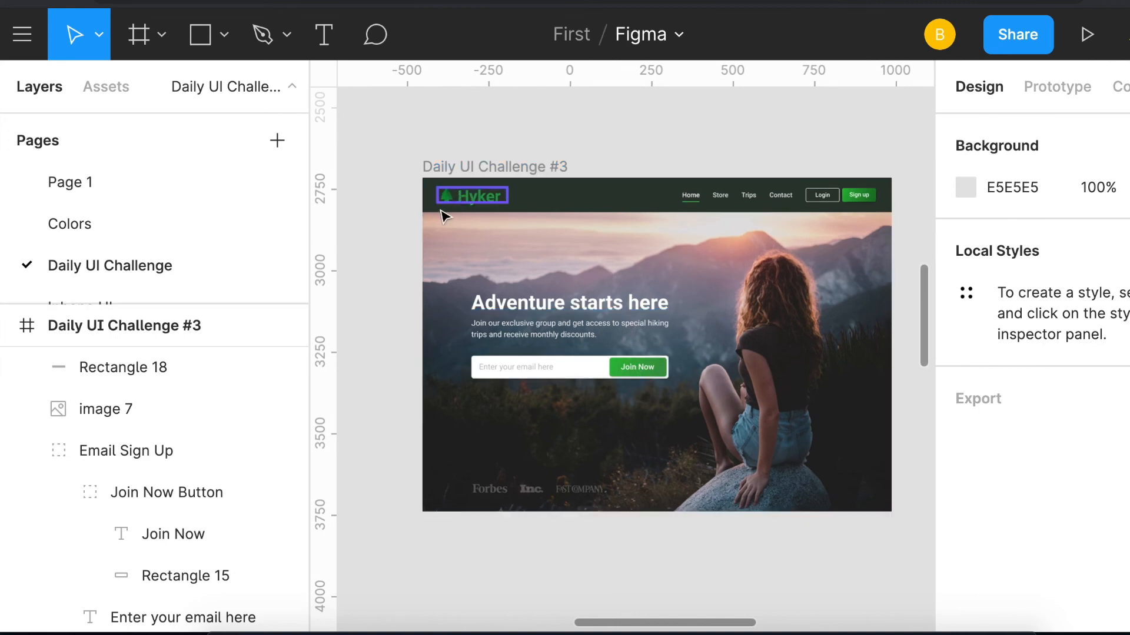